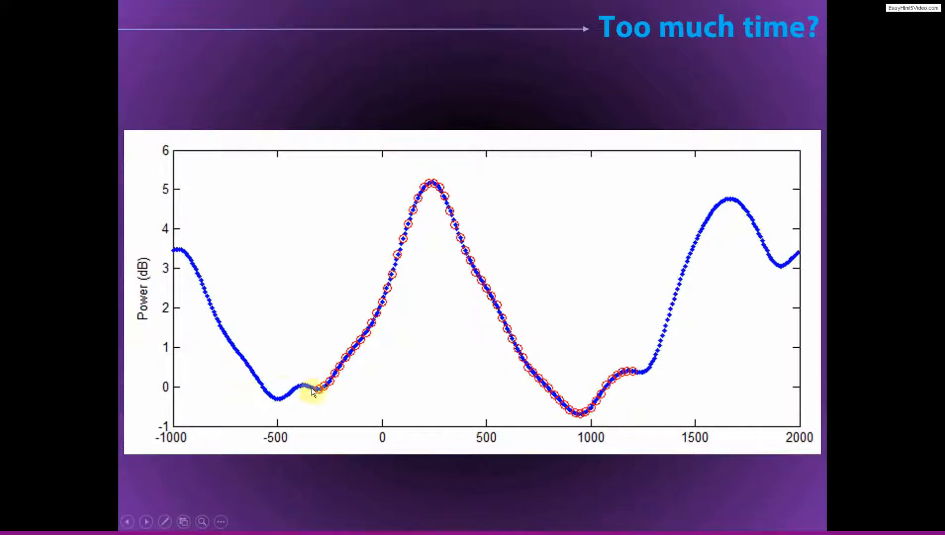
mouse_move(365, 331)
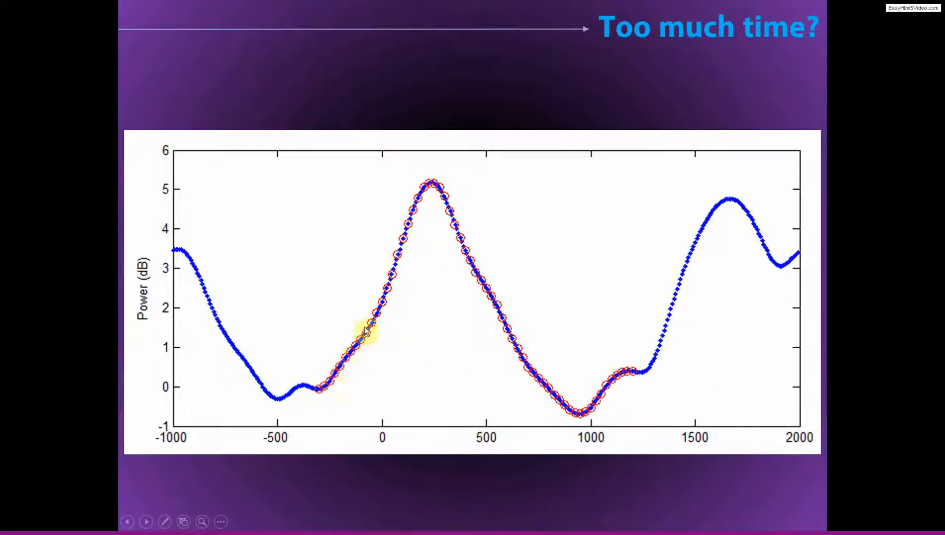
mouse_move(404, 243)
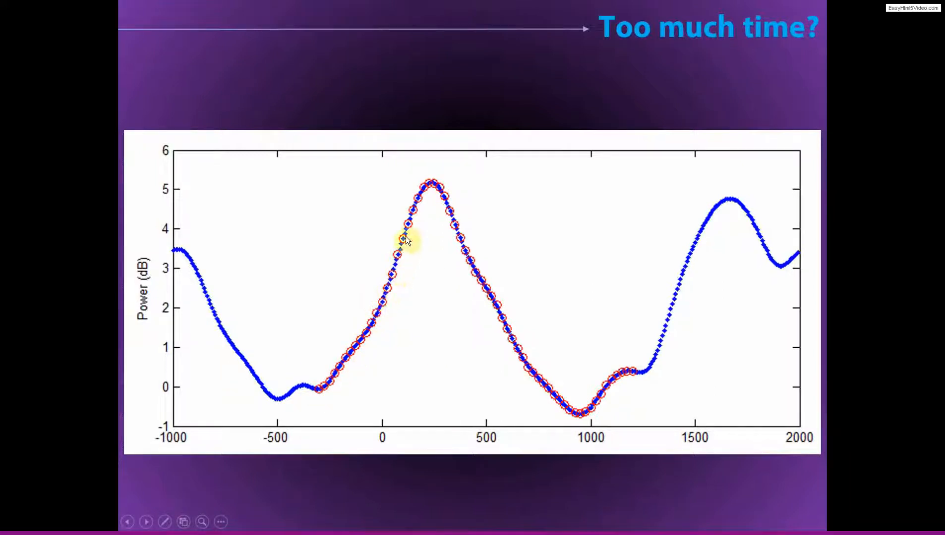
mouse_move(452, 227)
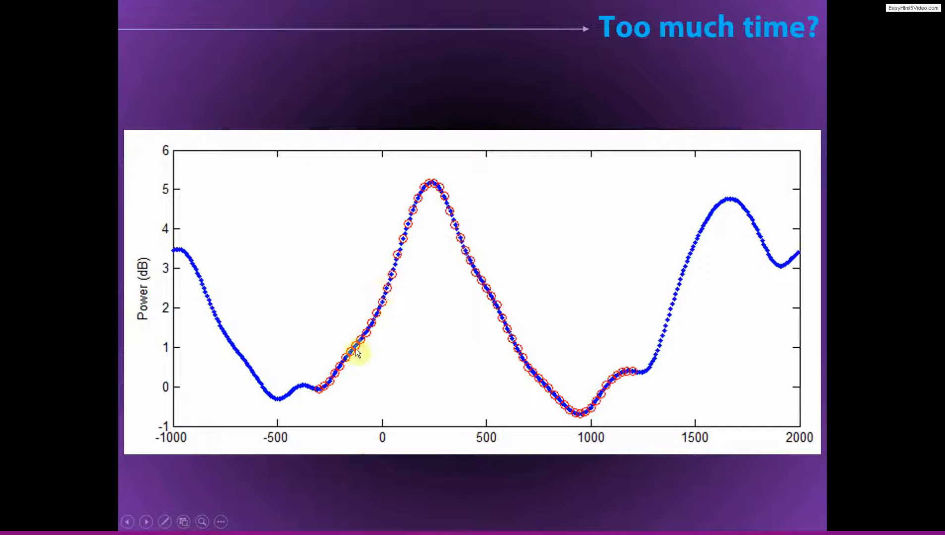
mouse_move(342, 374)
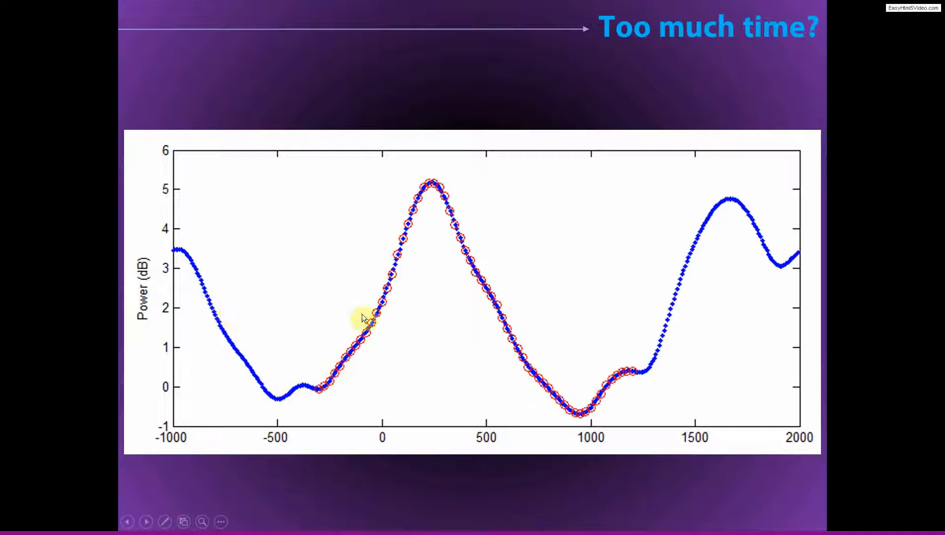
mouse_move(391, 279)
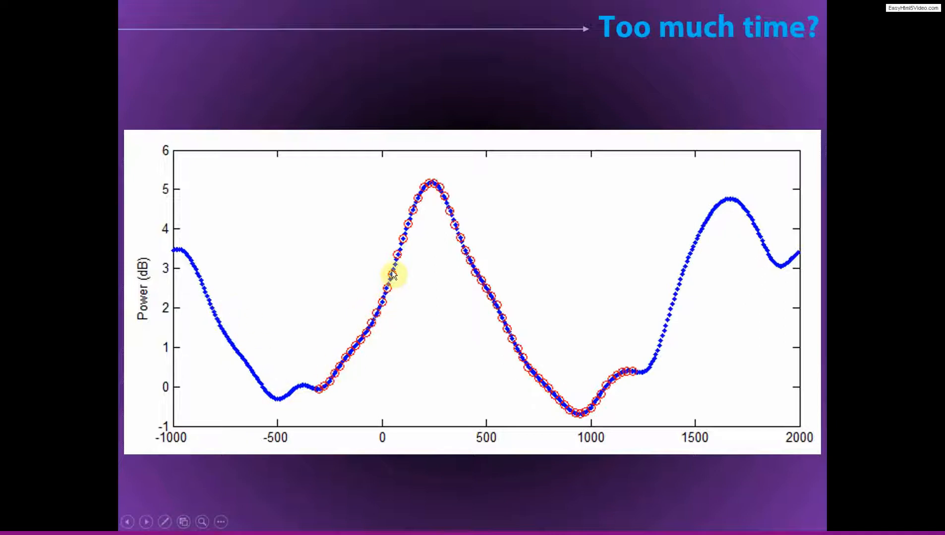
mouse_move(404, 257)
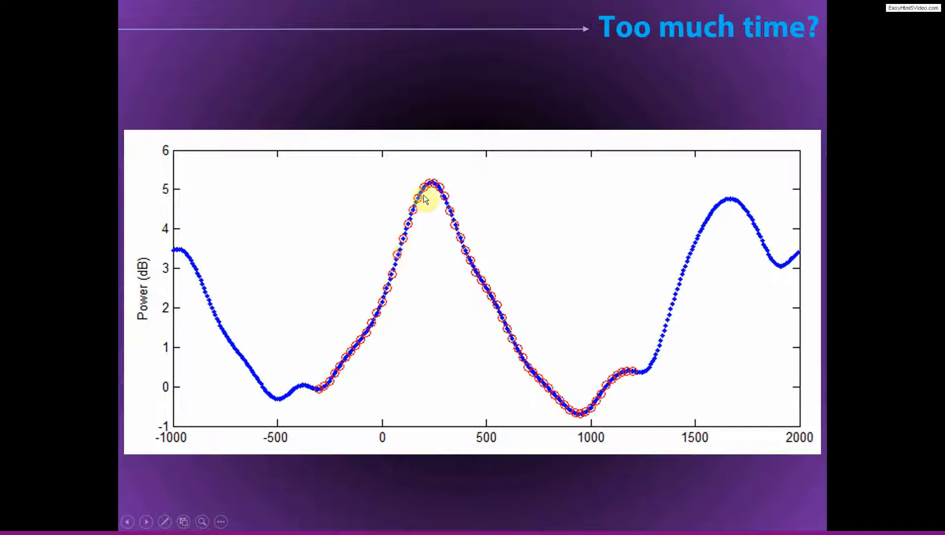
mouse_move(628, 392)
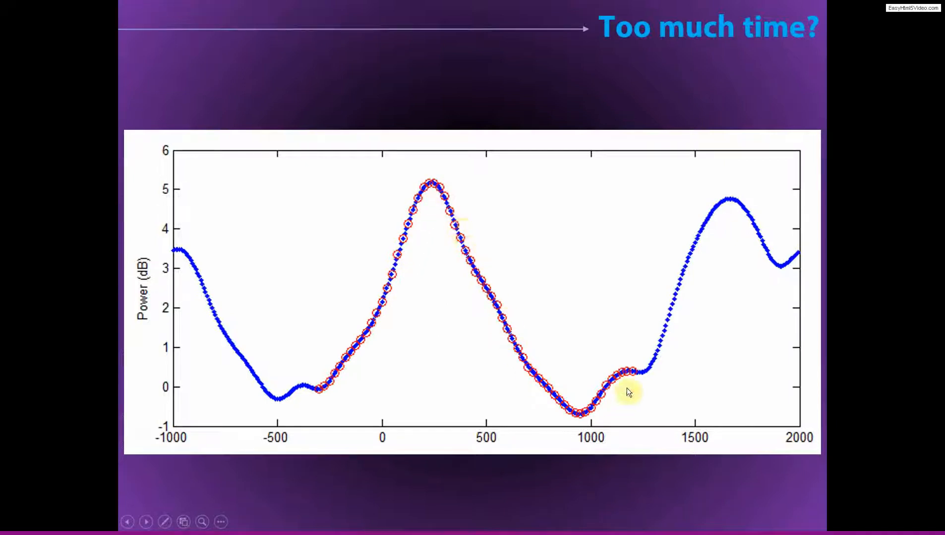
mouse_move(370, 328)
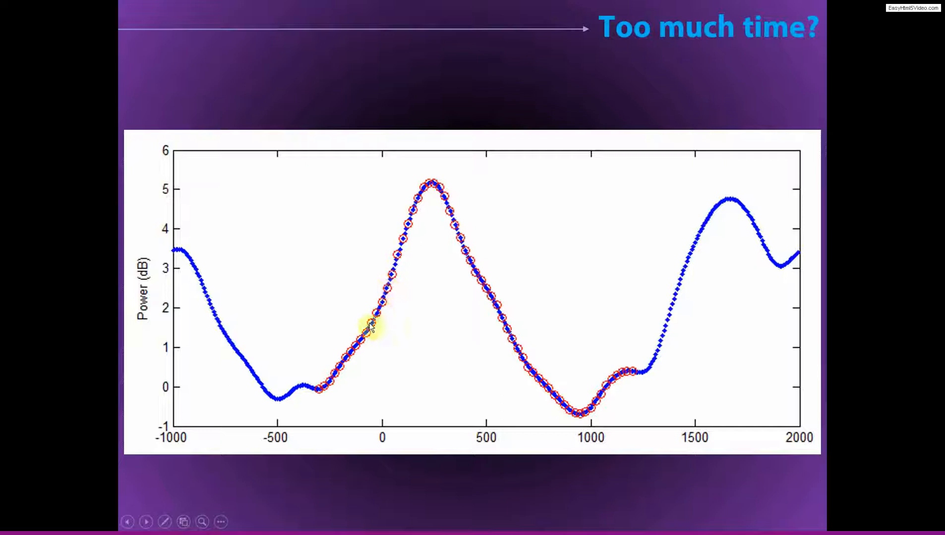
mouse_move(166, 254)
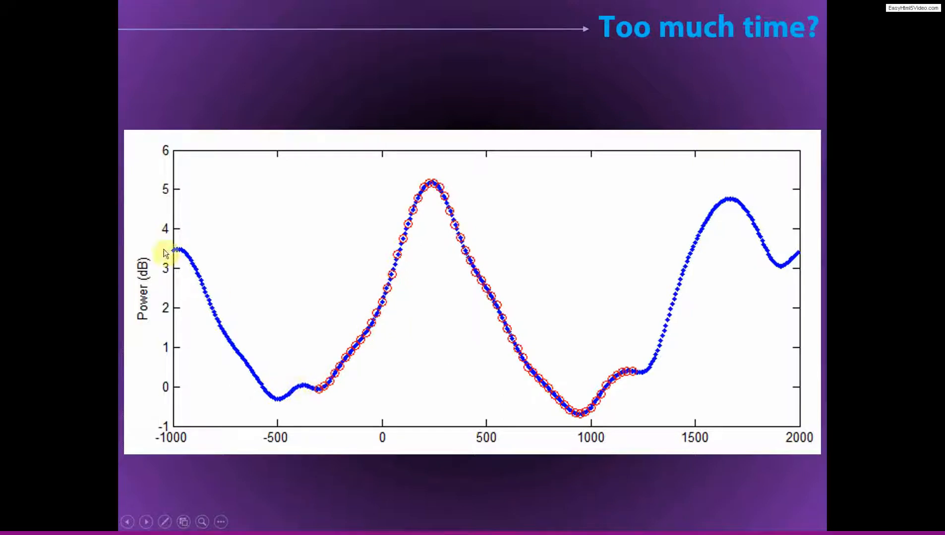
mouse_move(761, 235)
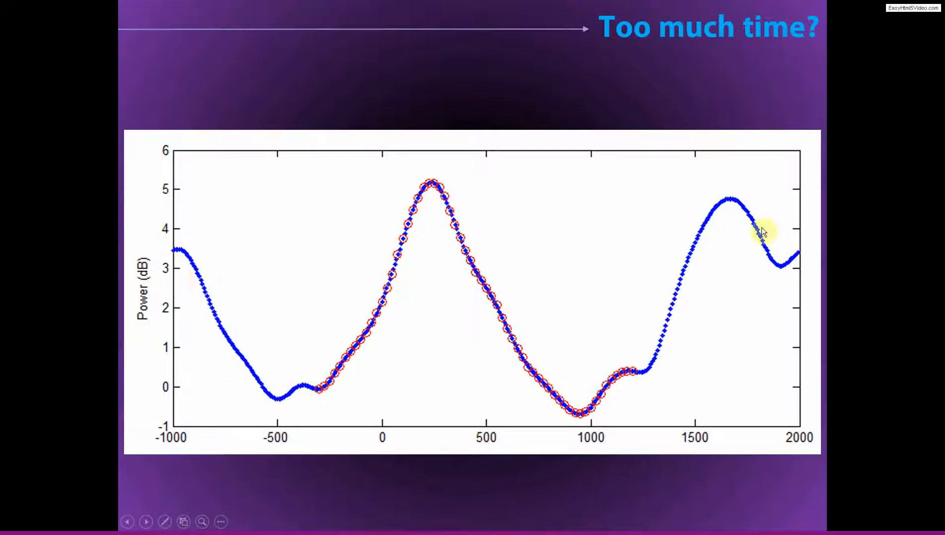
mouse_move(208, 391)
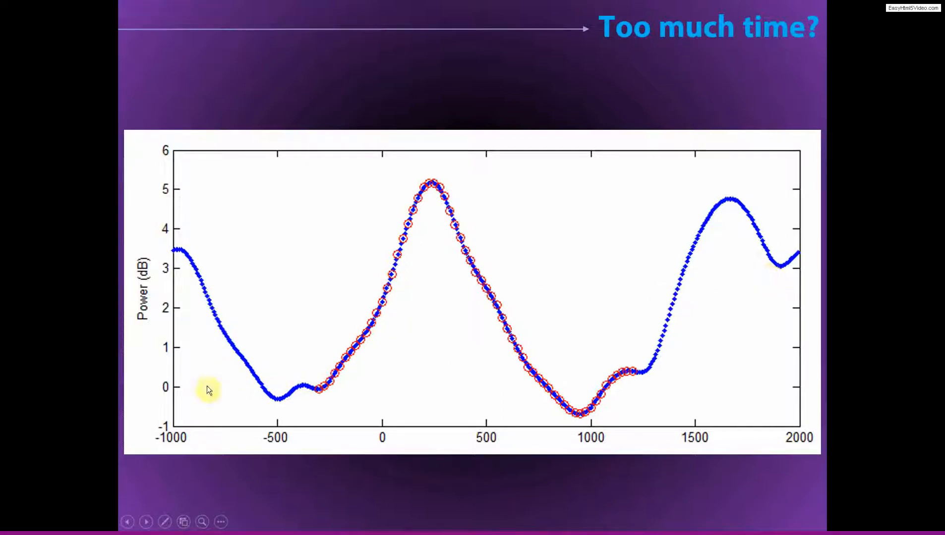
mouse_move(215, 329)
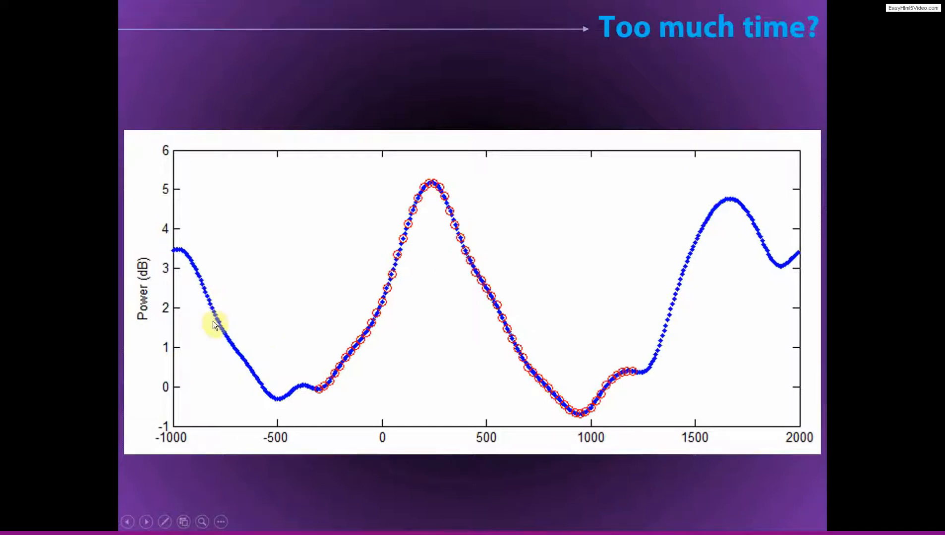
mouse_move(308, 404)
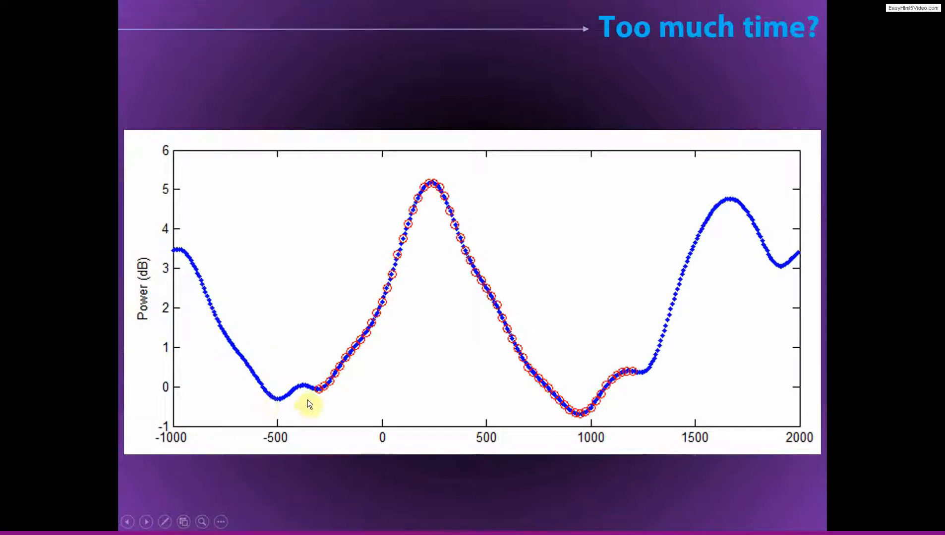
mouse_move(633, 379)
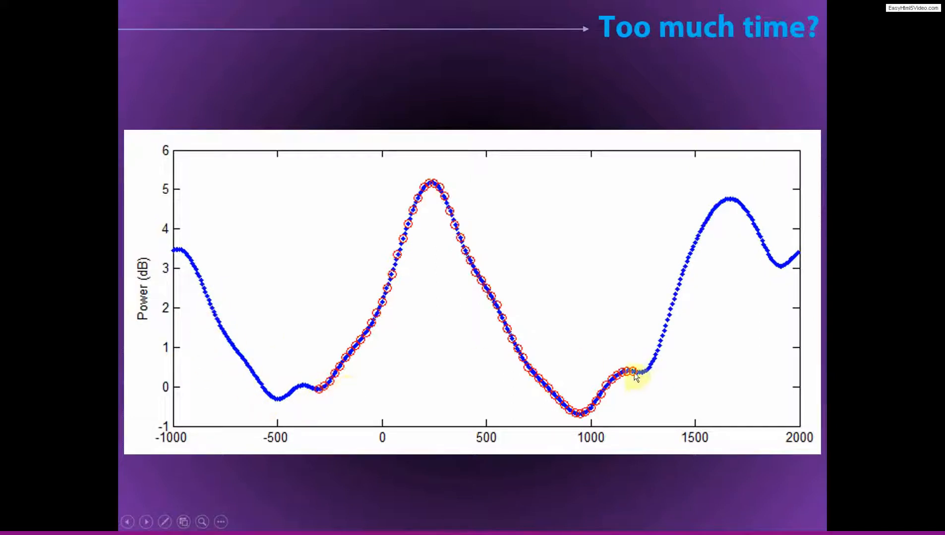
mouse_move(254, 390)
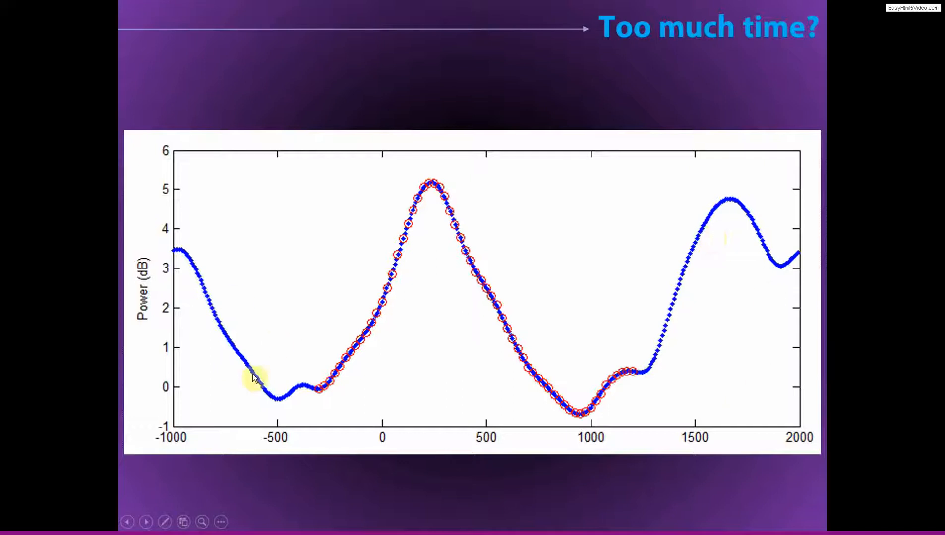
mouse_move(512, 380)
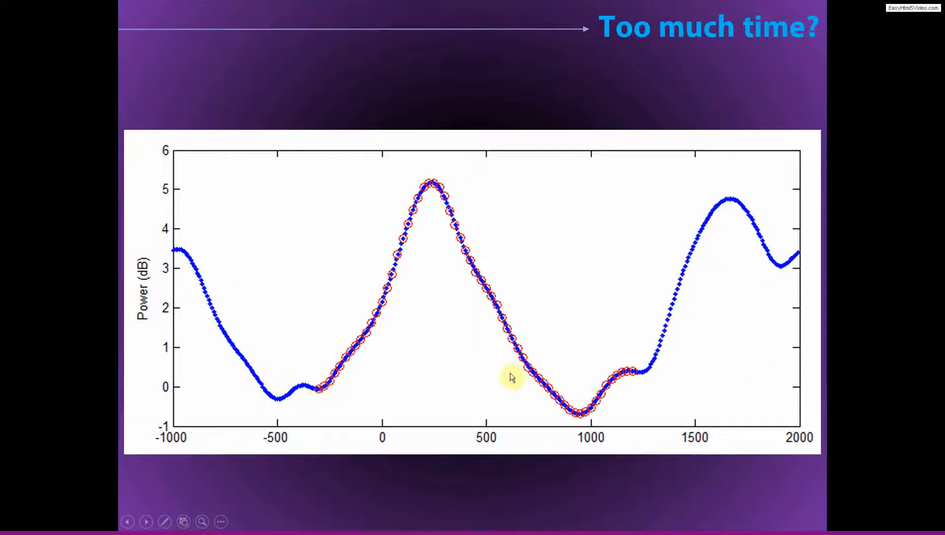
mouse_move(476, 285)
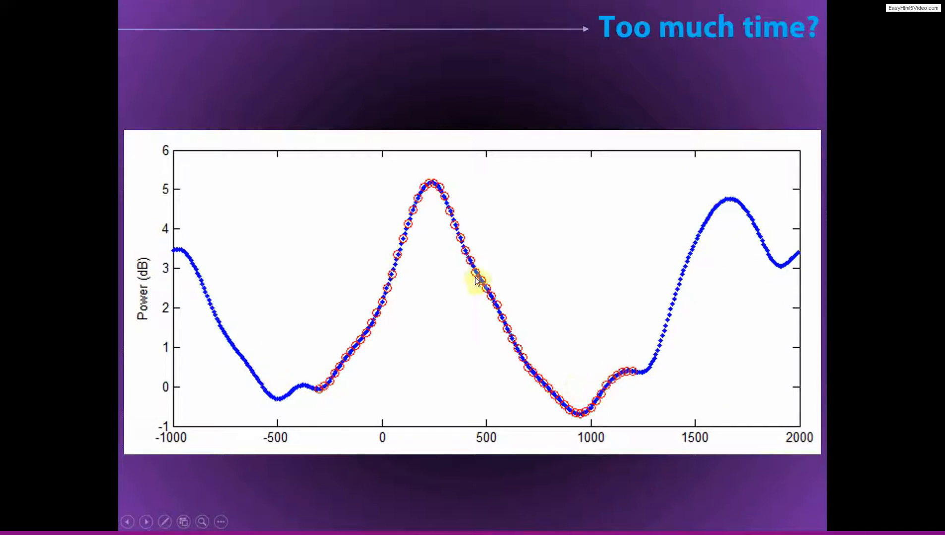
mouse_move(397, 247)
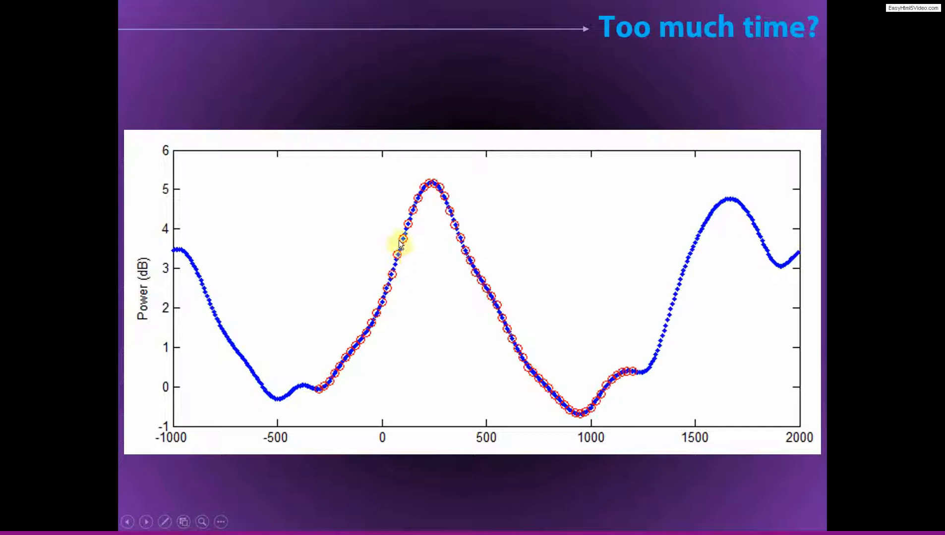
mouse_move(467, 224)
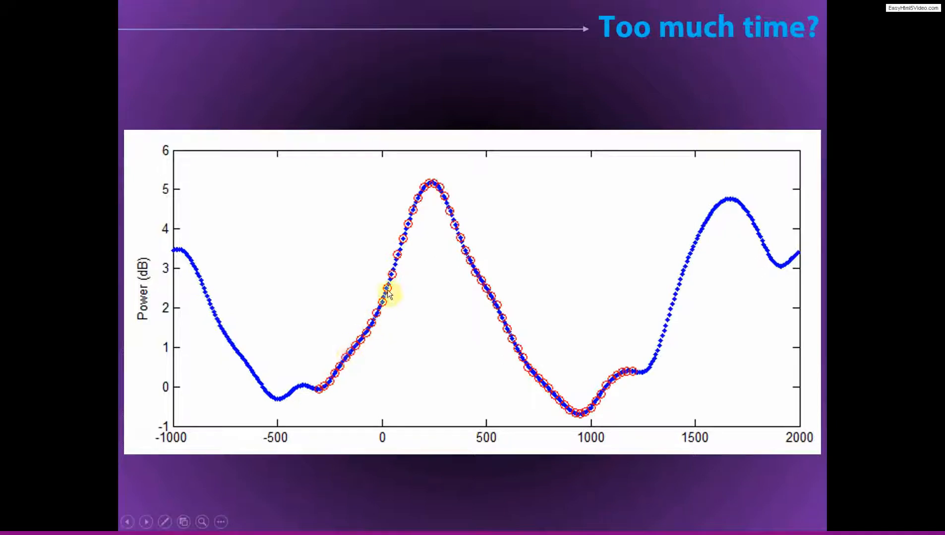
mouse_move(444, 211)
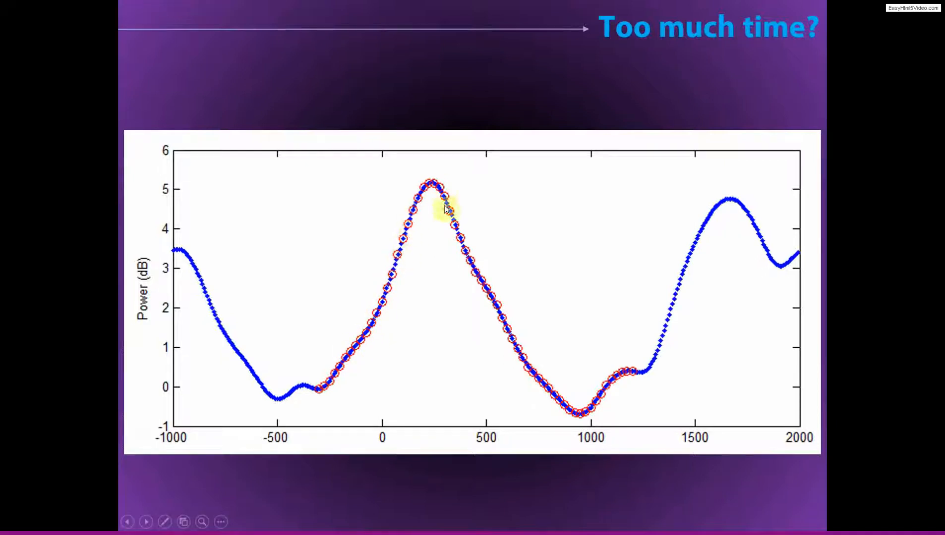
mouse_move(435, 232)
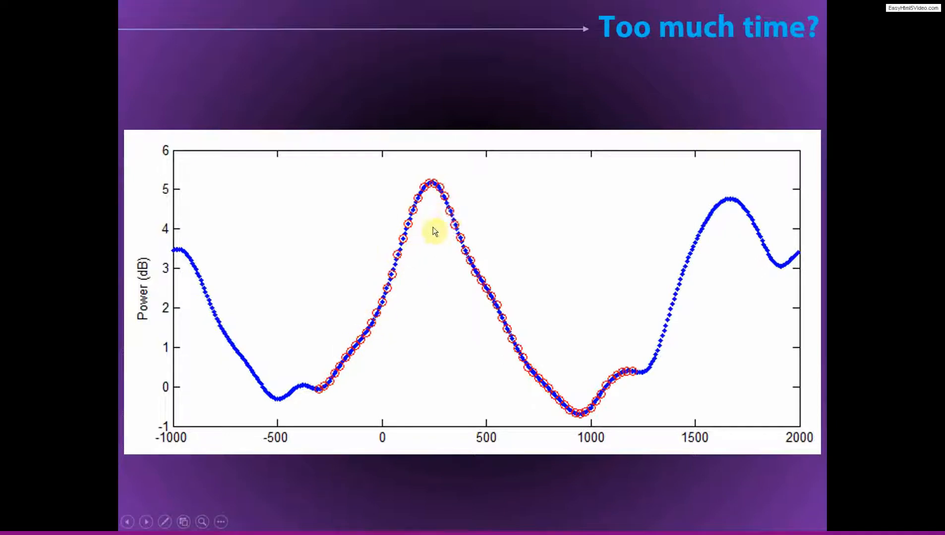
Run postanalysis_ds.m and review its code alongside the 4 Hz and 30 Hz power line plot.
click(145, 522)
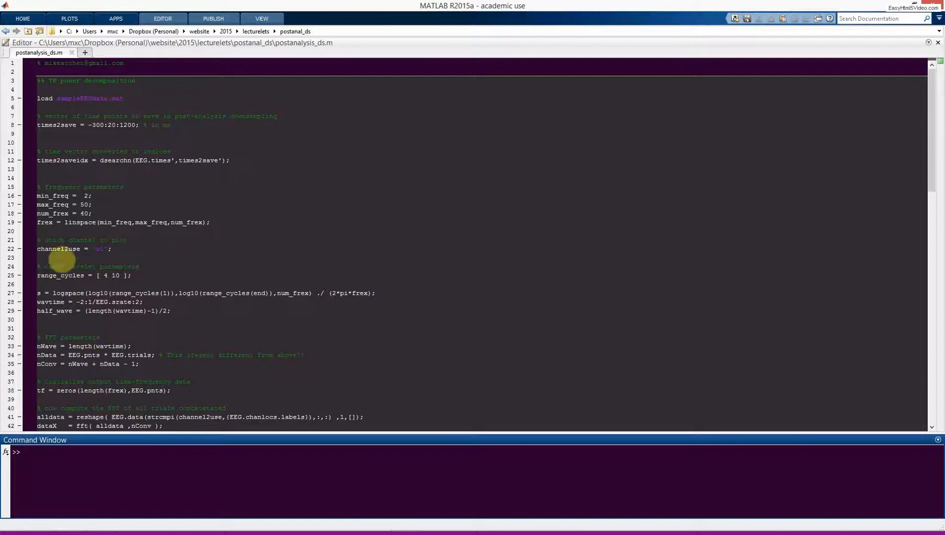
scroll(down, 3)
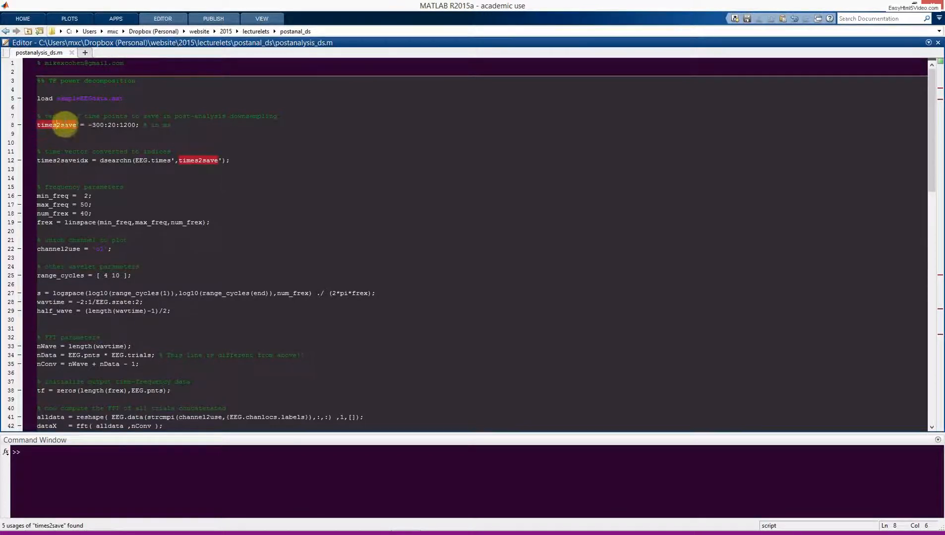
mouse_move(109, 141)
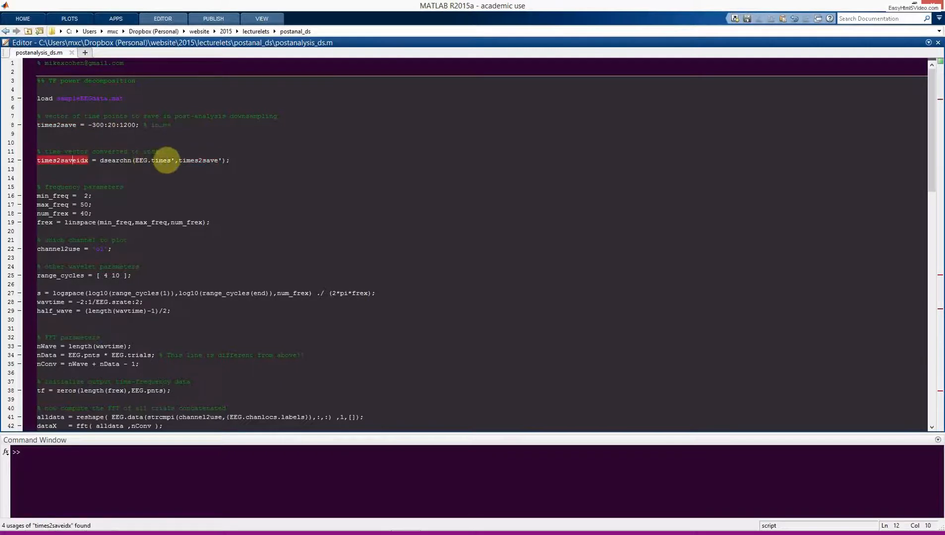
mouse_move(149, 157)
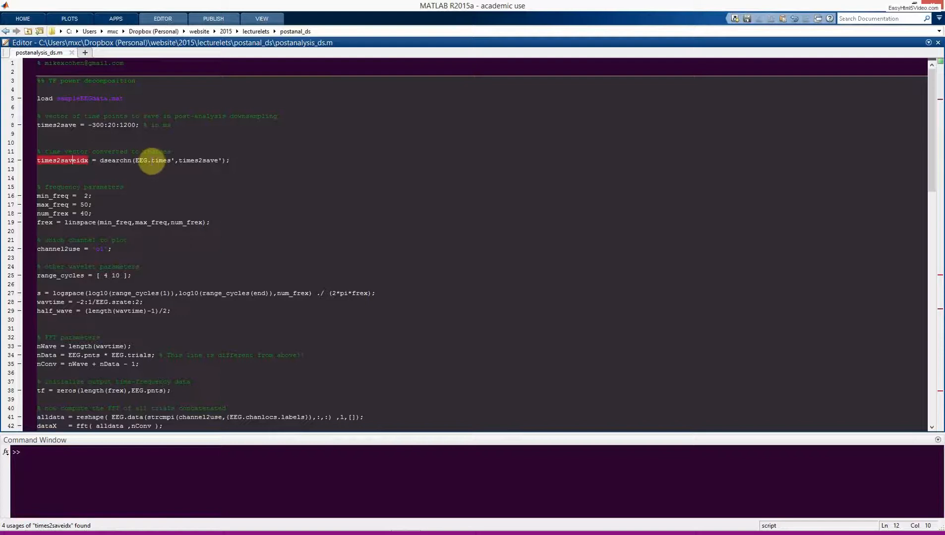
mouse_move(92, 156)
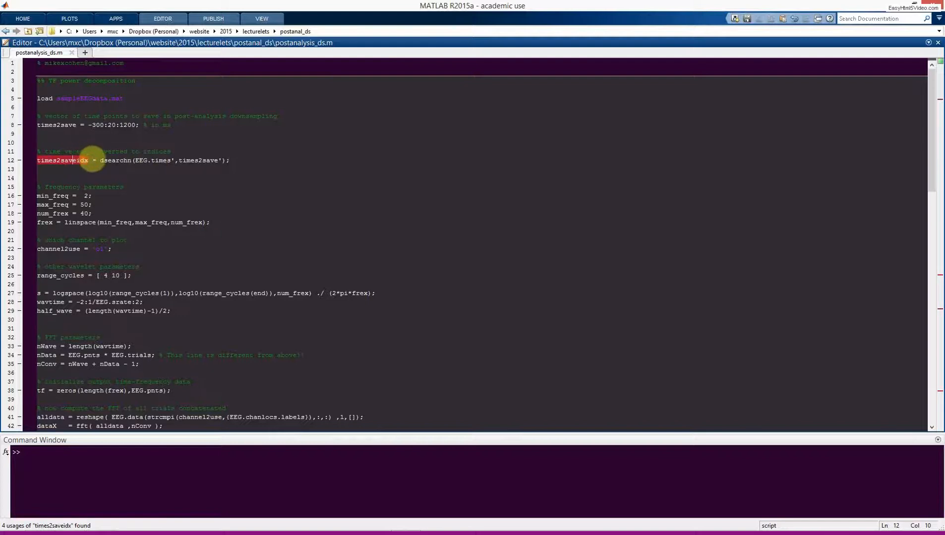
mouse_move(139, 151)
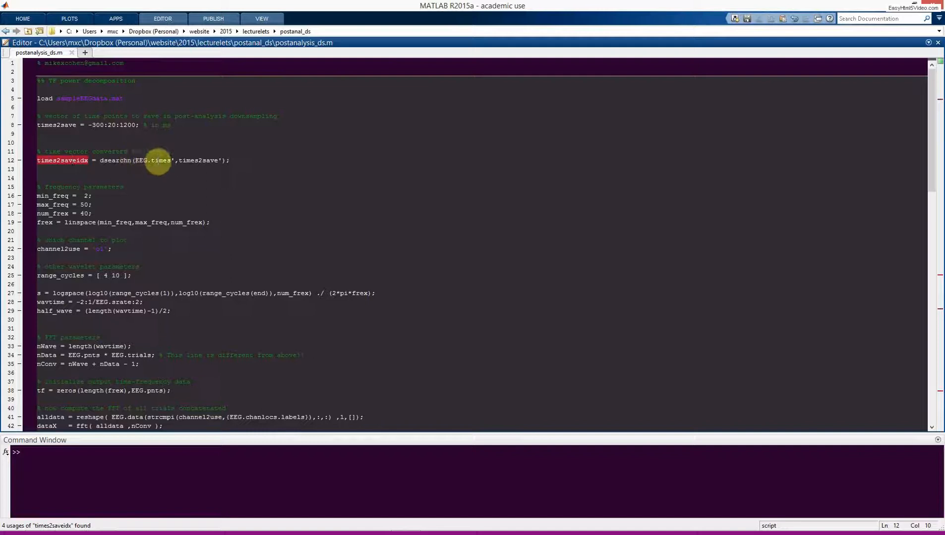
mouse_move(369, 197)
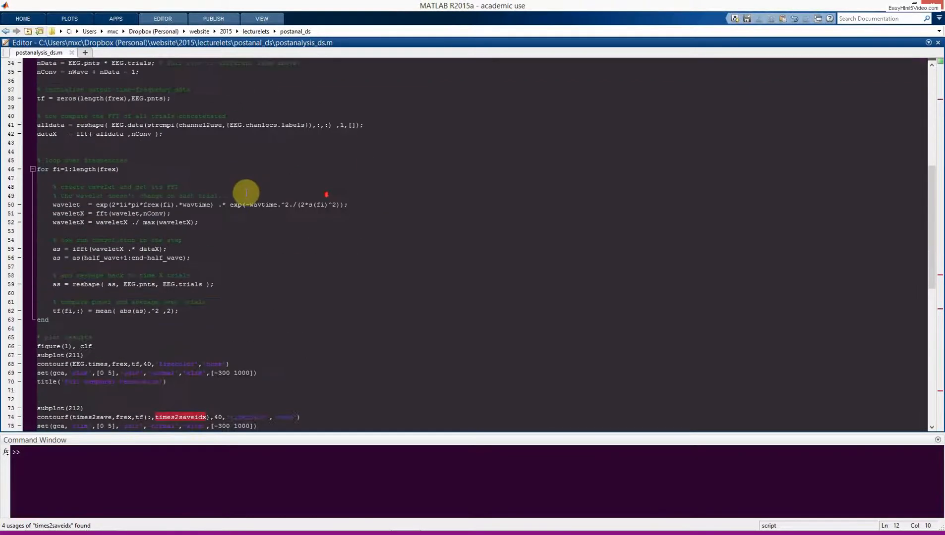
scroll(down, 3)
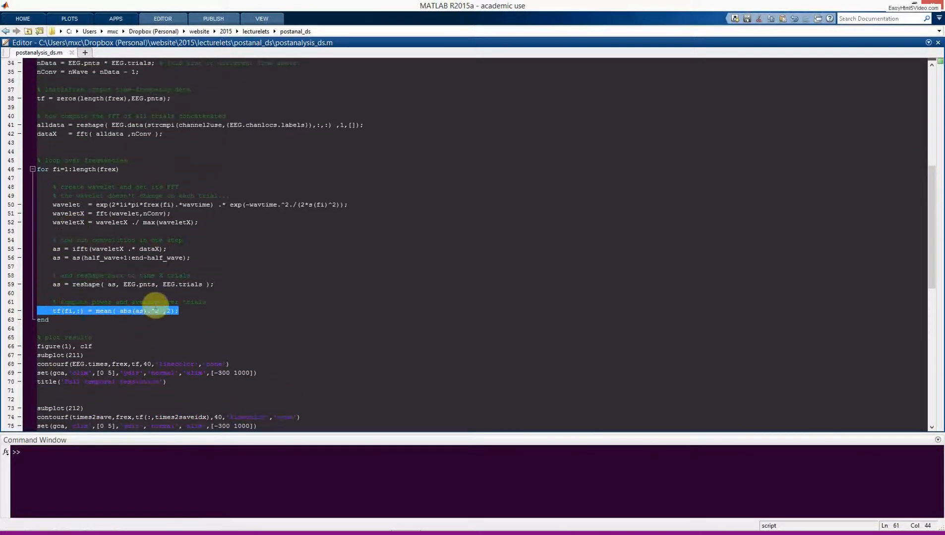
scroll(down, 3)
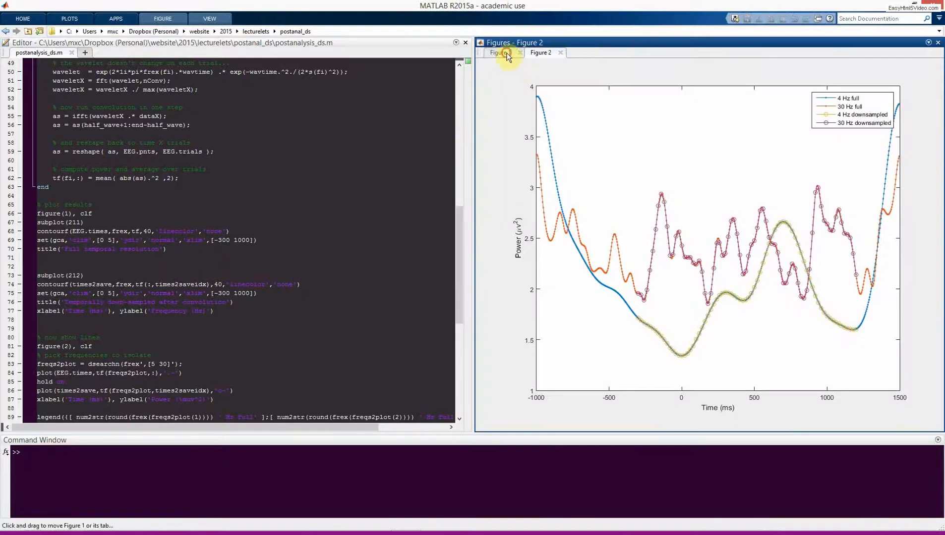
Show Figure 1's full and downsampled time-frequency power maps in a widened panel.
click(500, 53)
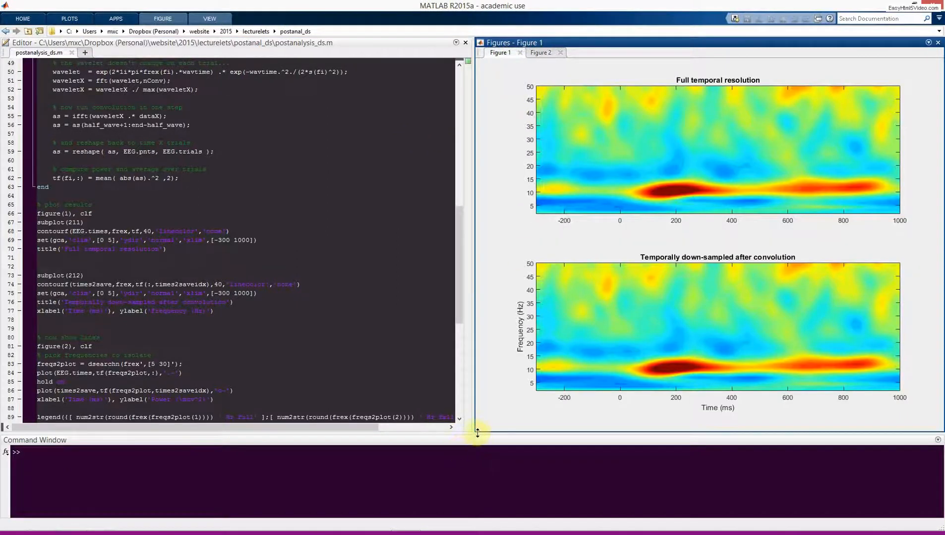
drag(476, 432, 402, 440)
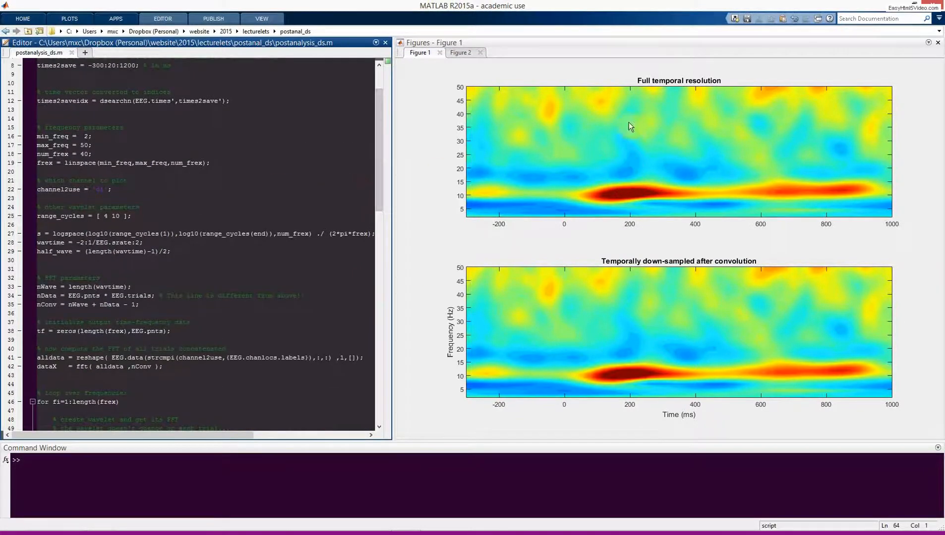
mouse_move(588, 298)
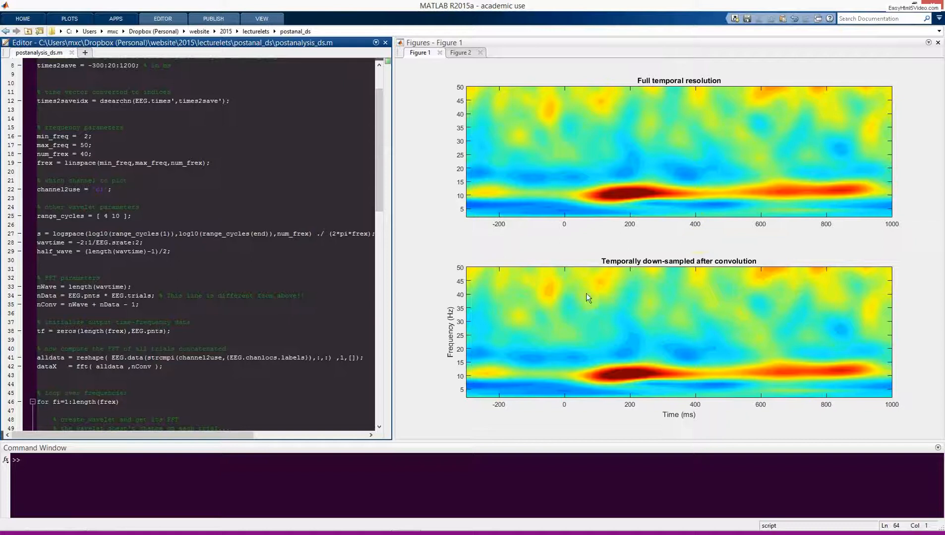
mouse_move(632, 361)
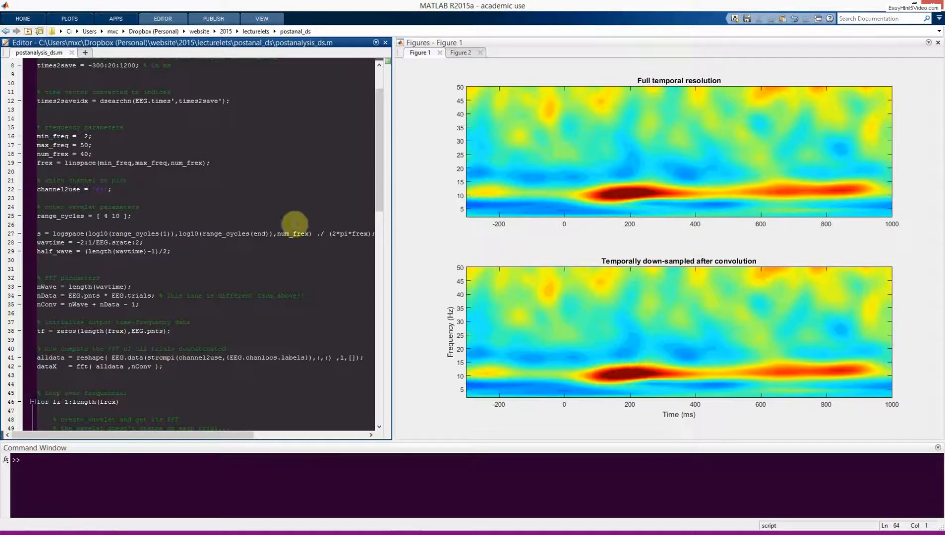
mouse_move(248, 217)
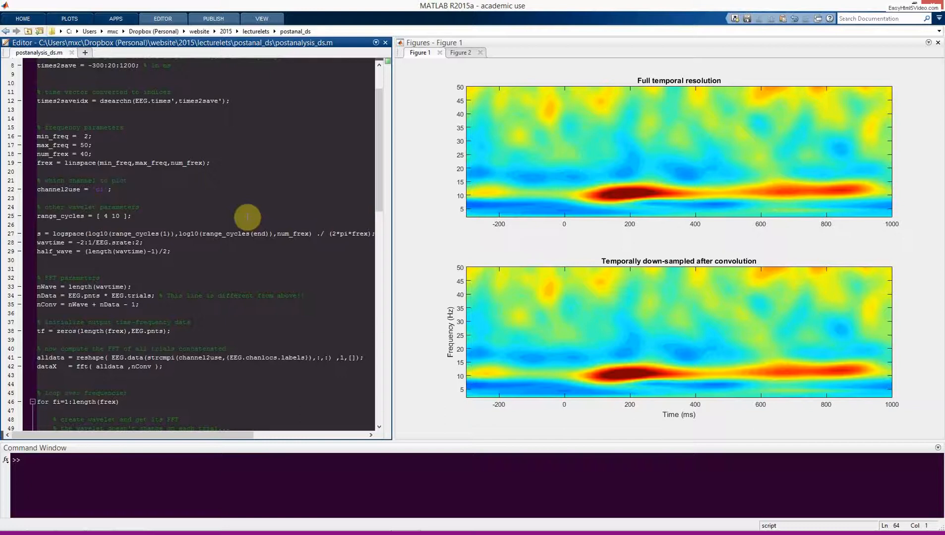
scroll(down, 3)
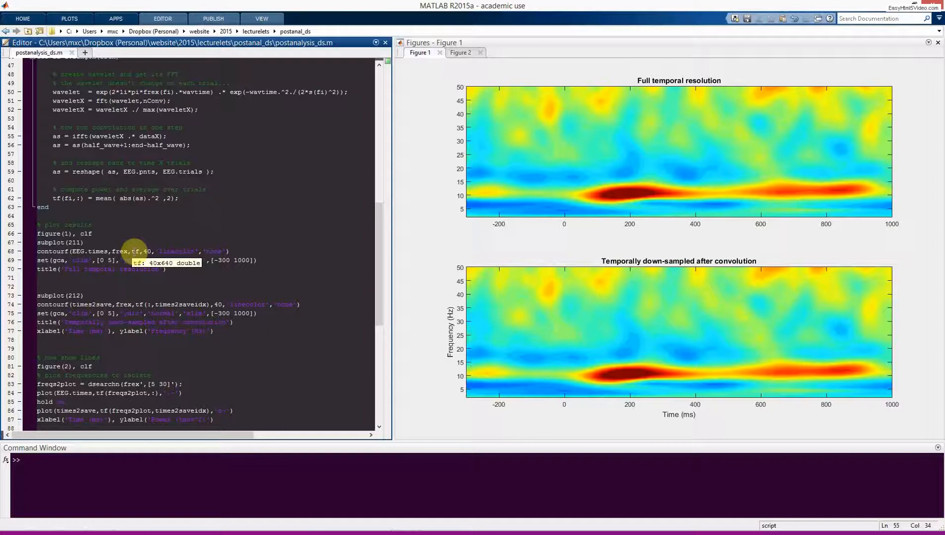
mouse_move(140, 304)
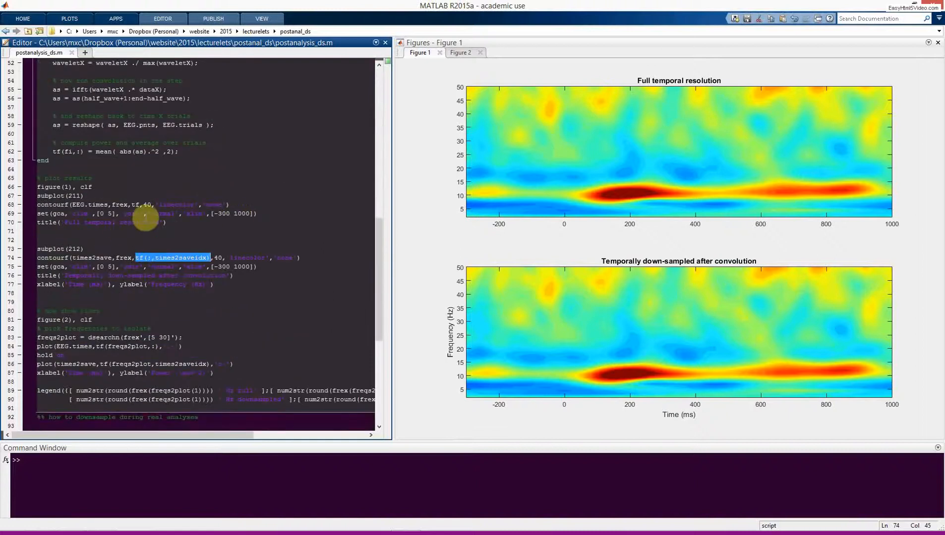
mouse_move(610, 369)
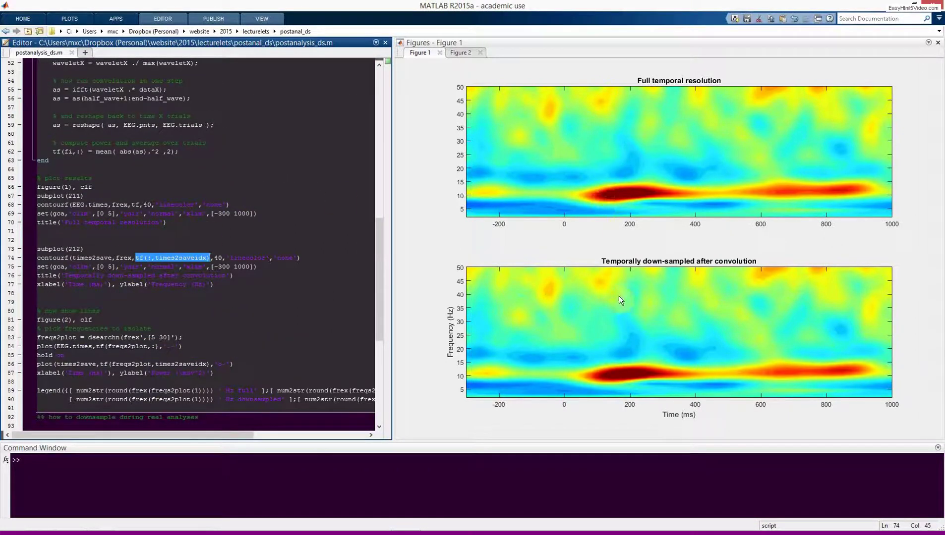
mouse_move(694, 303)
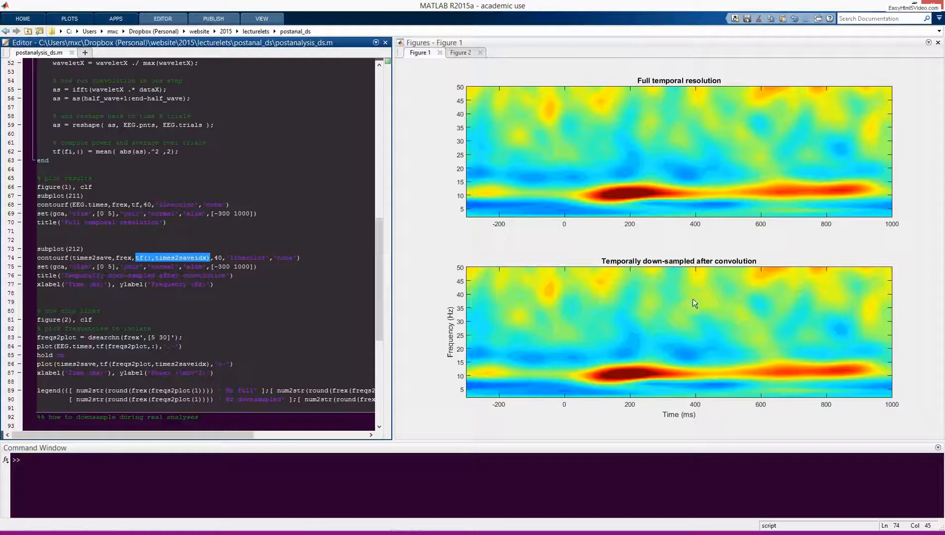
mouse_move(690, 297)
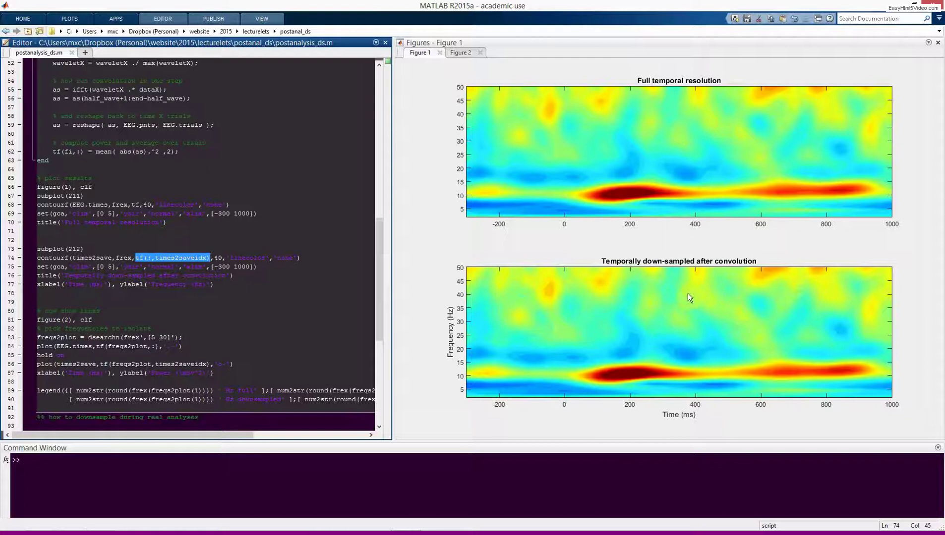
mouse_move(659, 320)
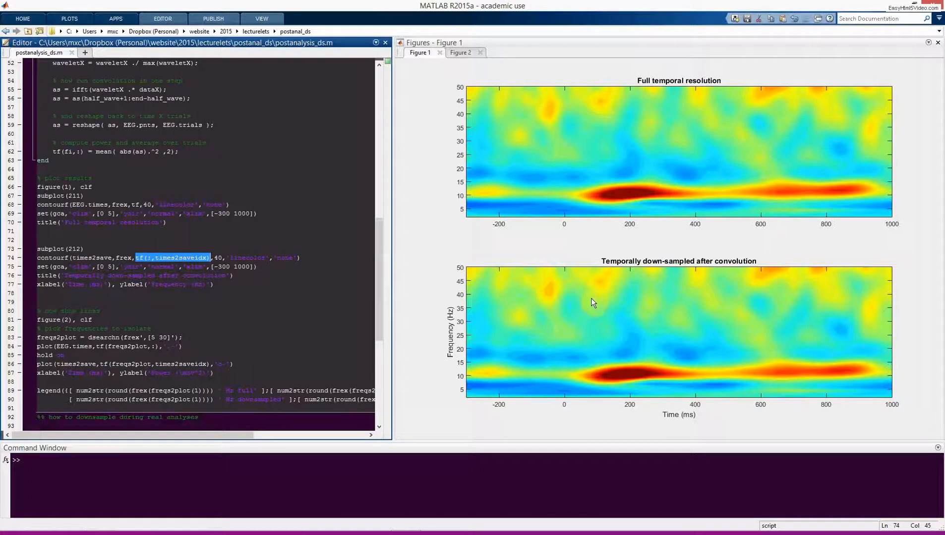
mouse_move(603, 294)
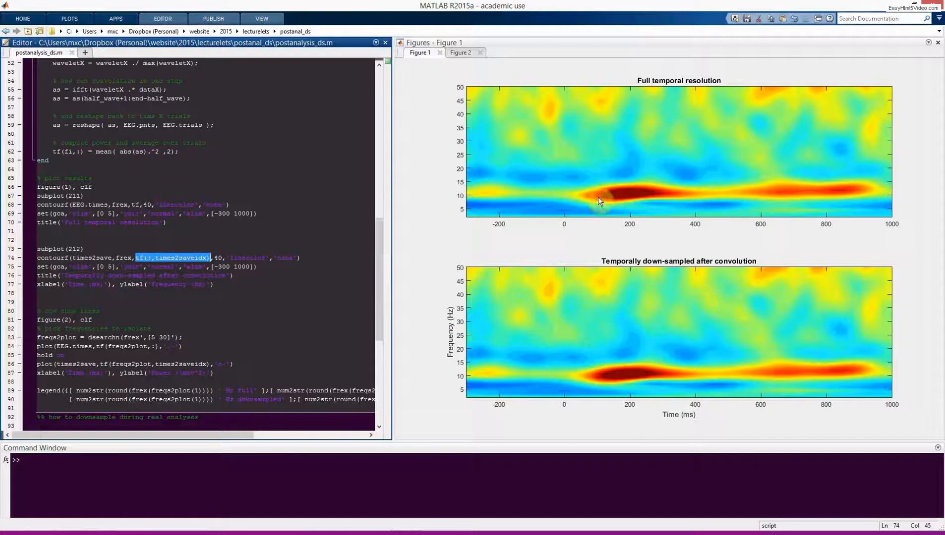
mouse_move(604, 106)
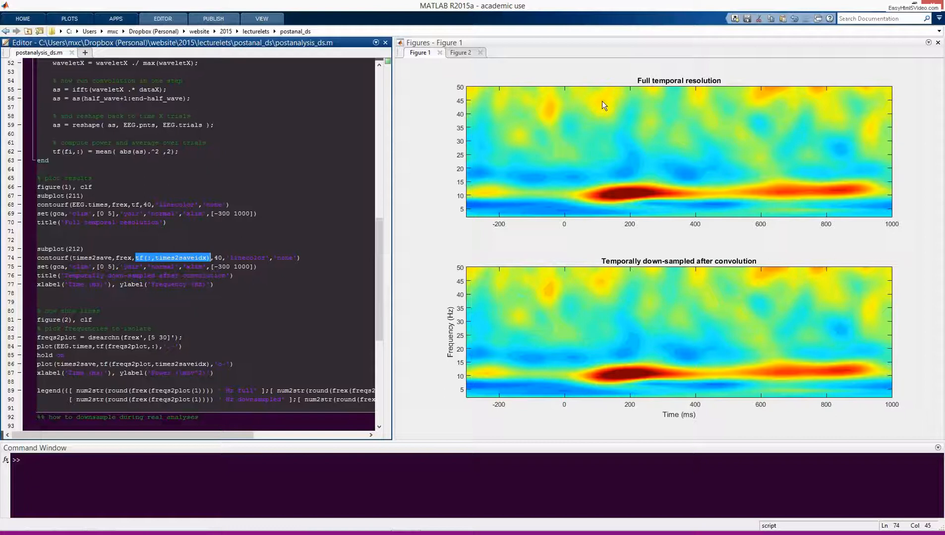
mouse_move(619, 310)
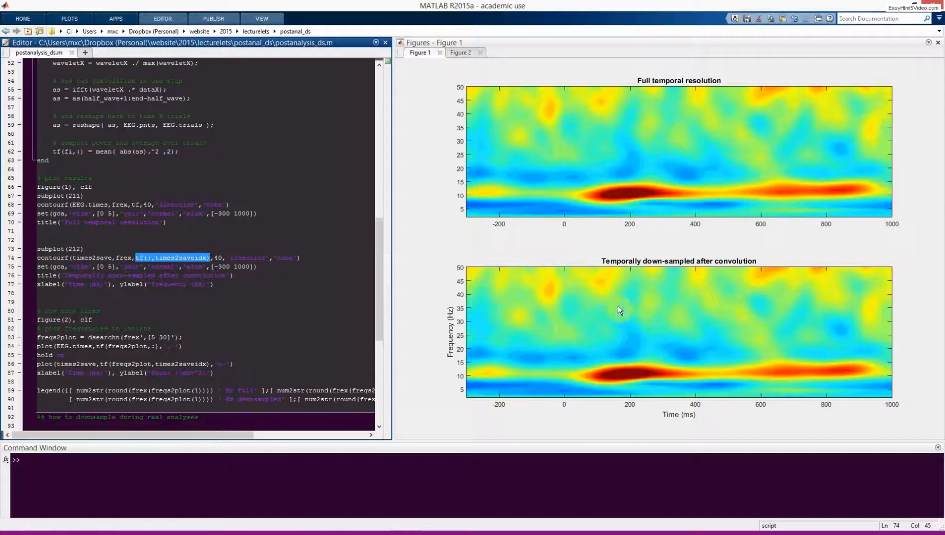
mouse_move(595, 339)
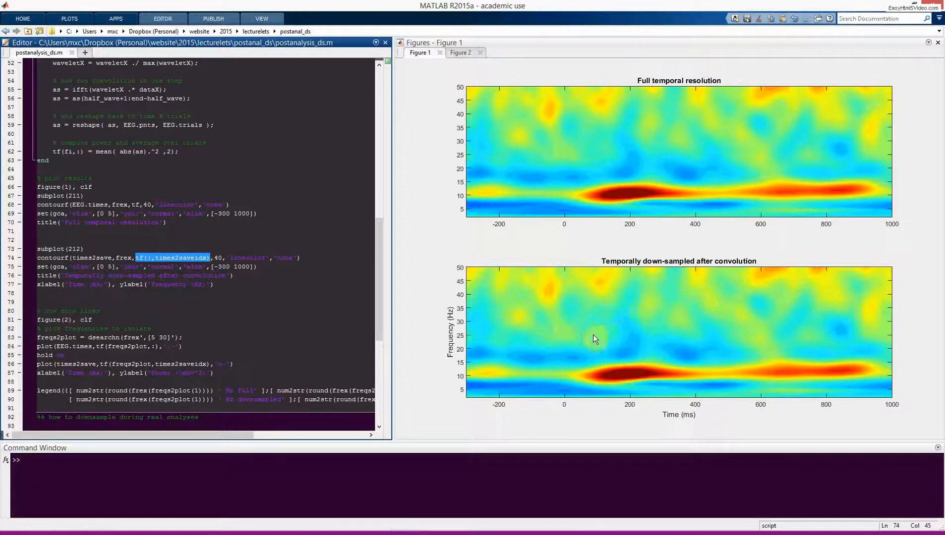
mouse_move(575, 341)
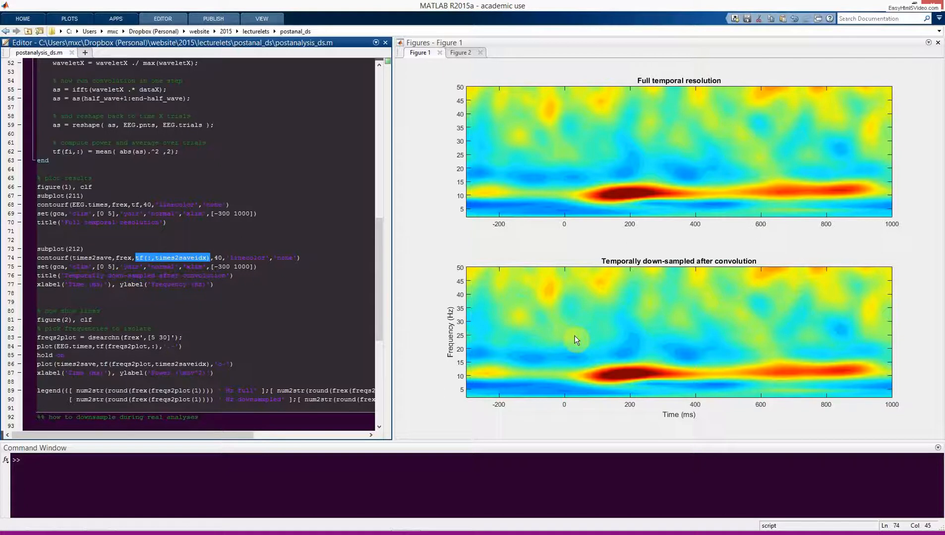
mouse_move(671, 296)
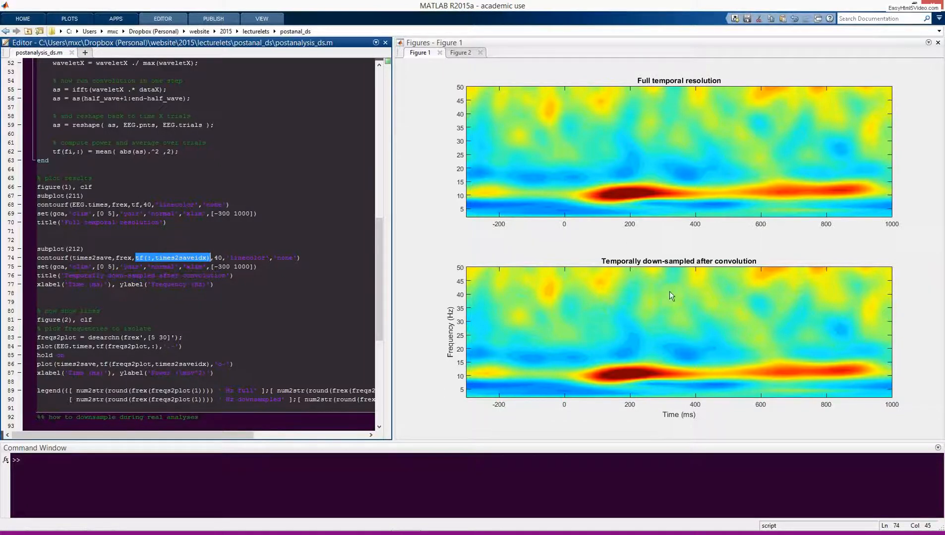
mouse_move(454, 73)
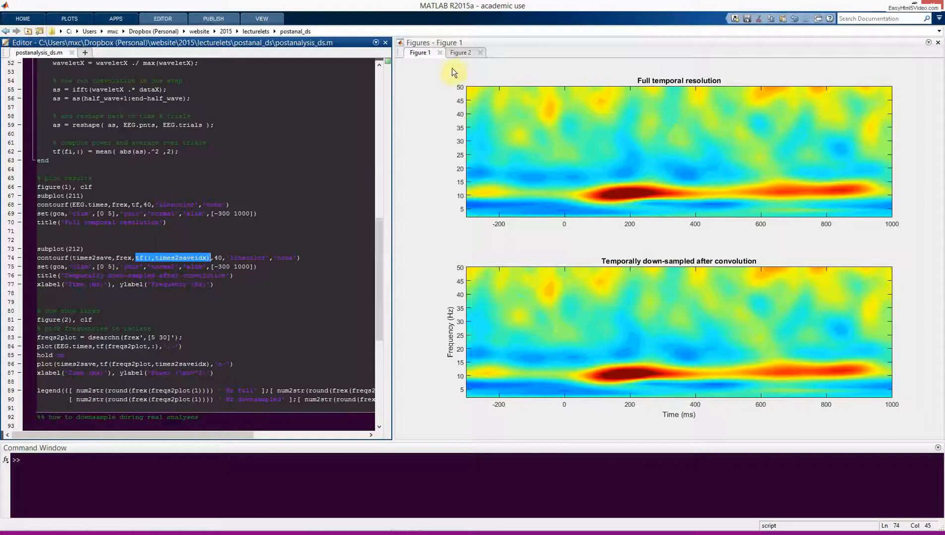
Zoom Figure 2 onto the 30 Hz power peak near -140 ms to compare full and downsampled points.
click(461, 52)
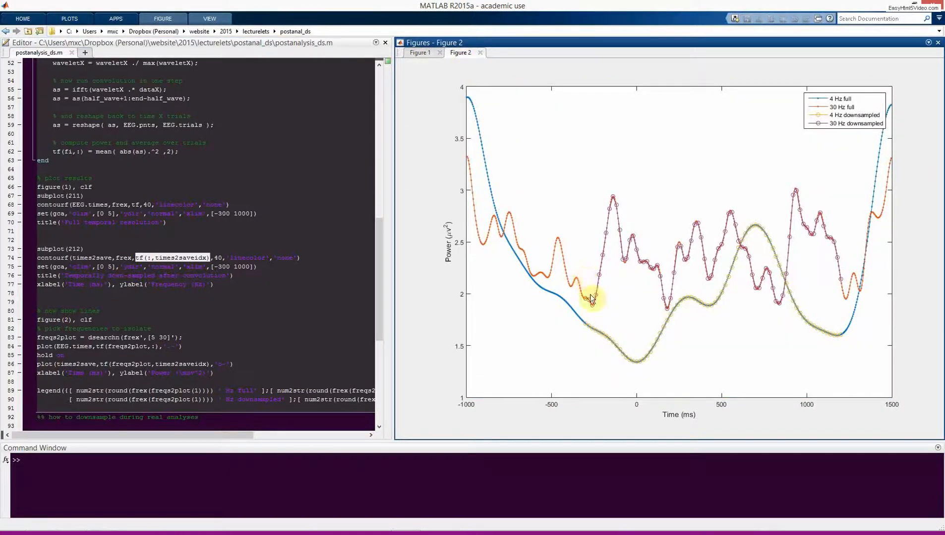
mouse_move(670, 316)
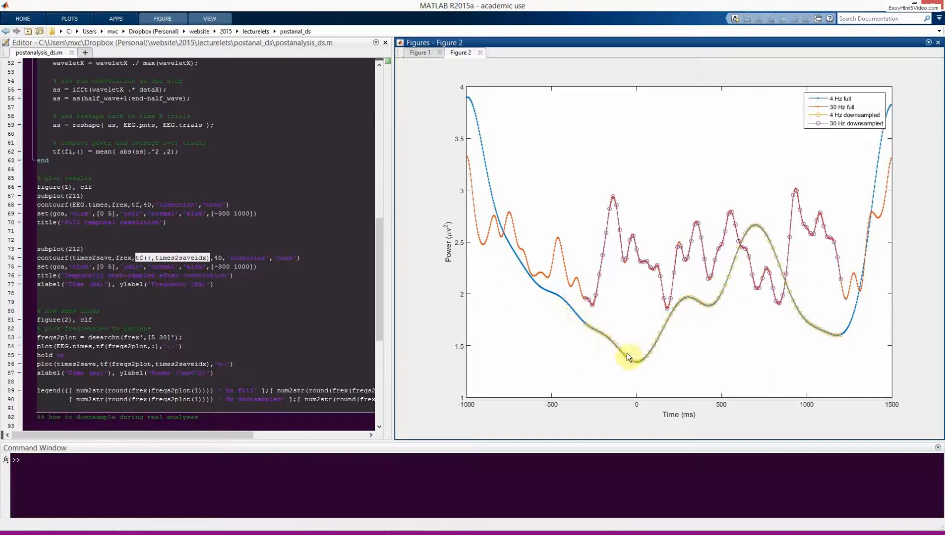
mouse_move(595, 298)
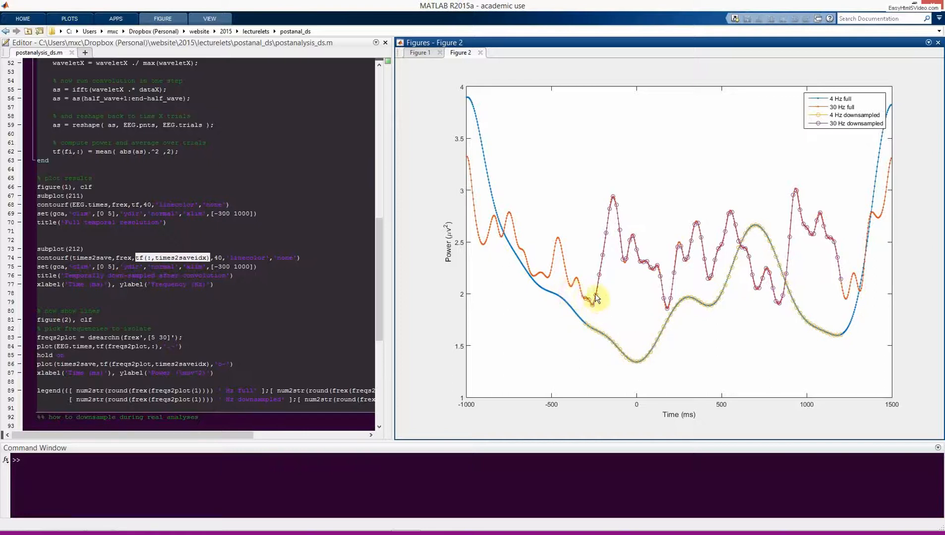
mouse_move(642, 276)
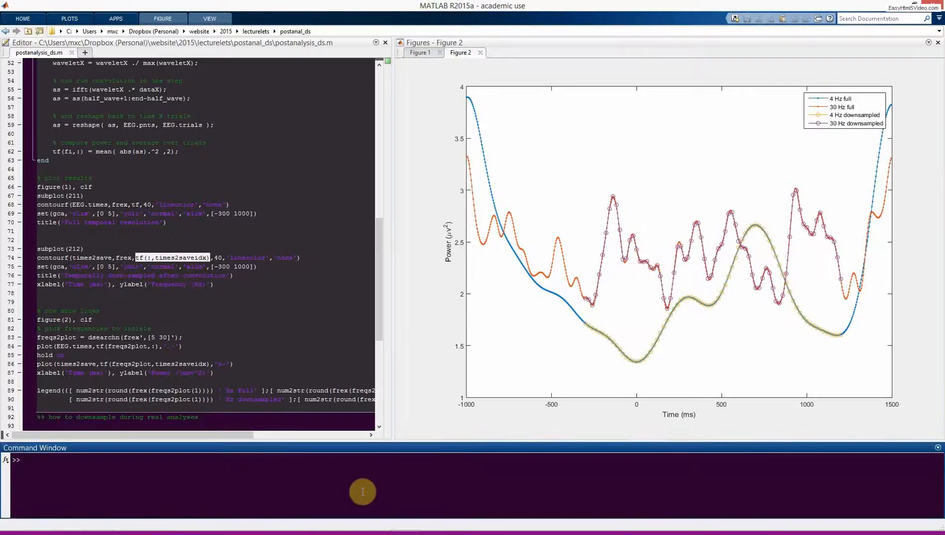
text(zoo)
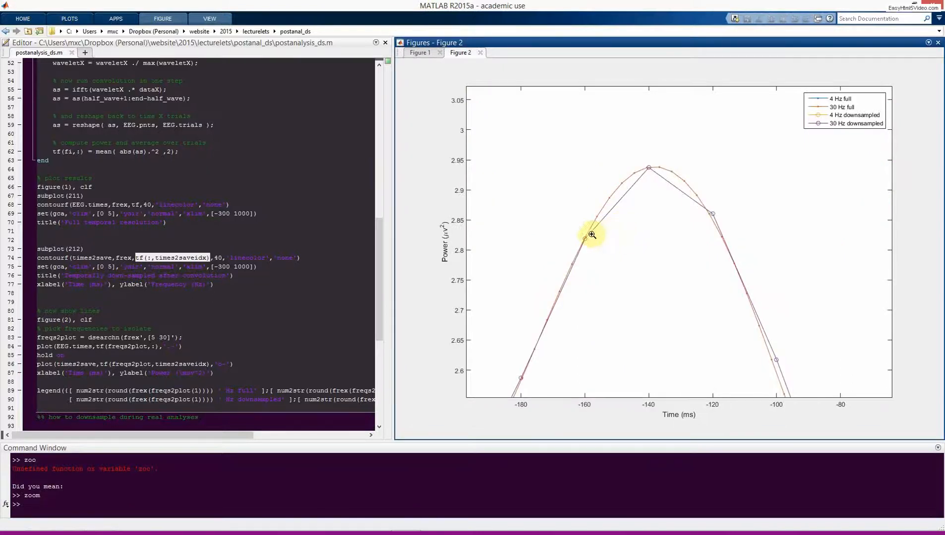
mouse_move(654, 171)
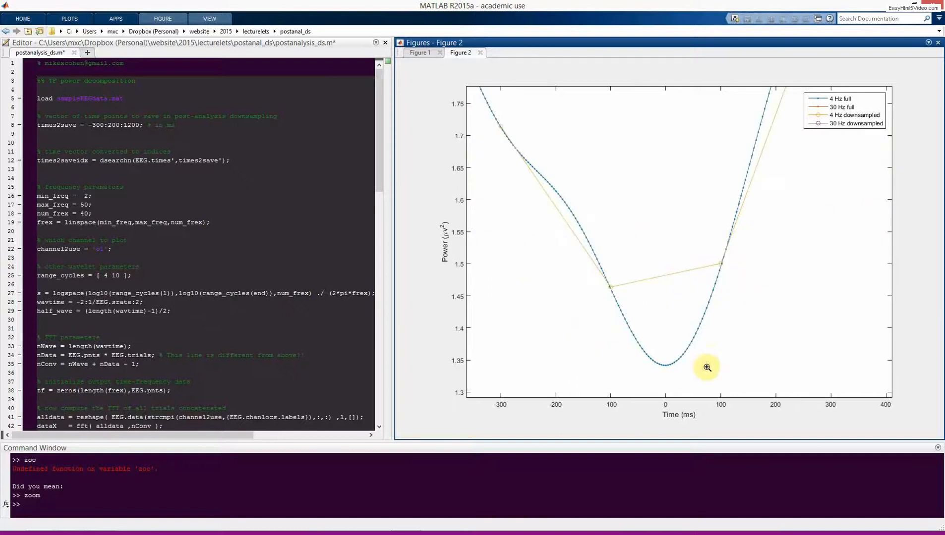
mouse_move(817, 105)
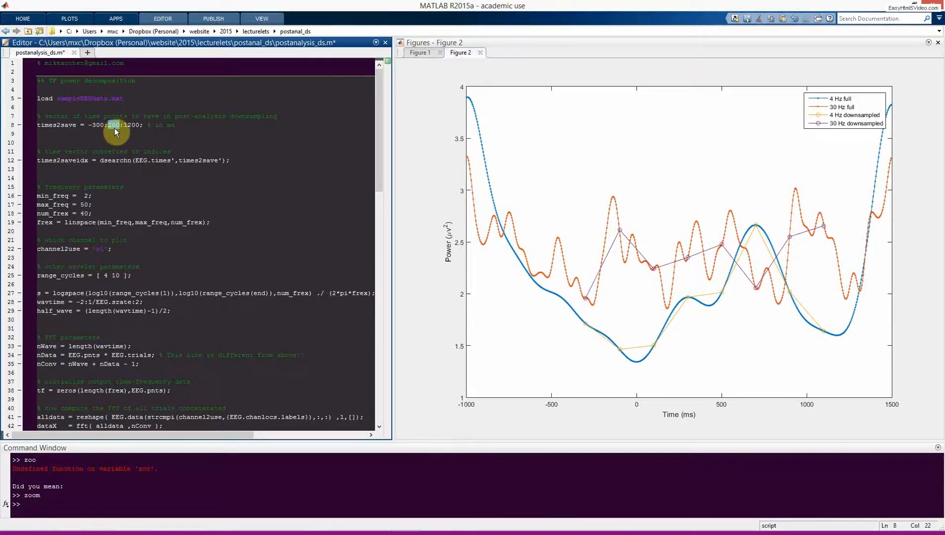
mouse_move(675, 257)
text(5)
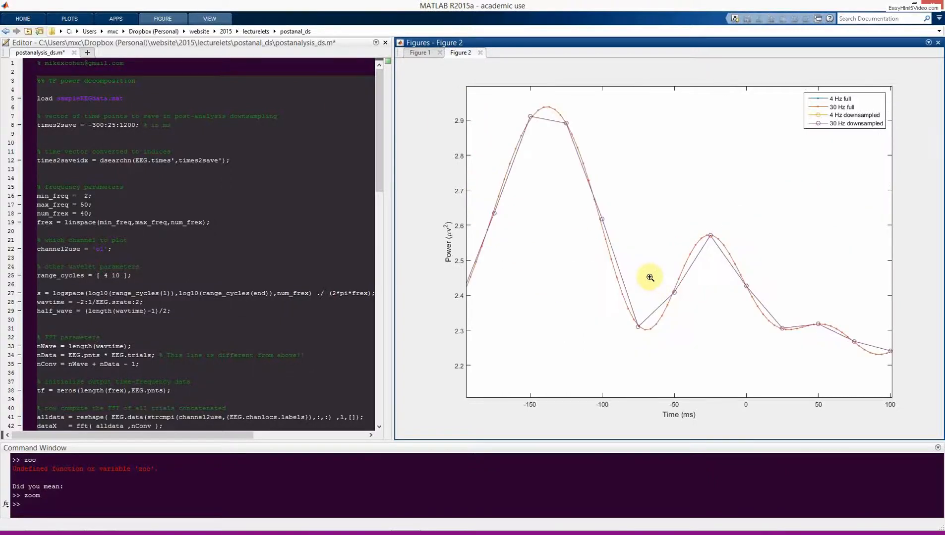
mouse_move(636, 308)
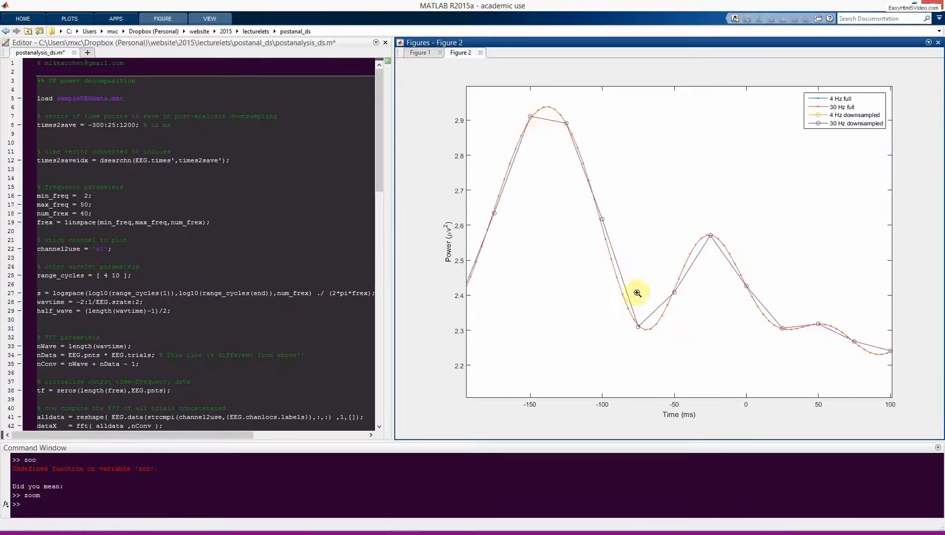
Change the times2save step on line 8 to 20 ms from -300 to 1200 and rerun the cell.
click(114, 124)
text(0)
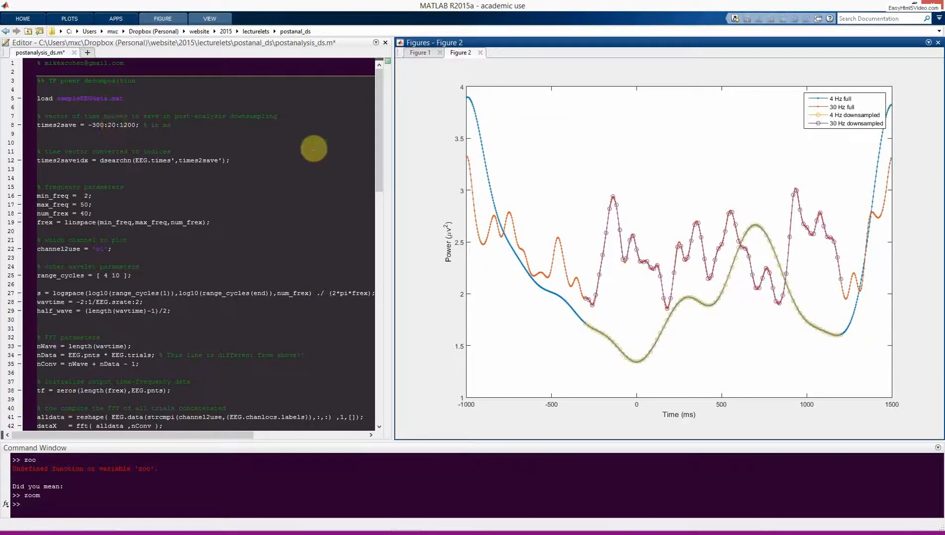
click(130, 138)
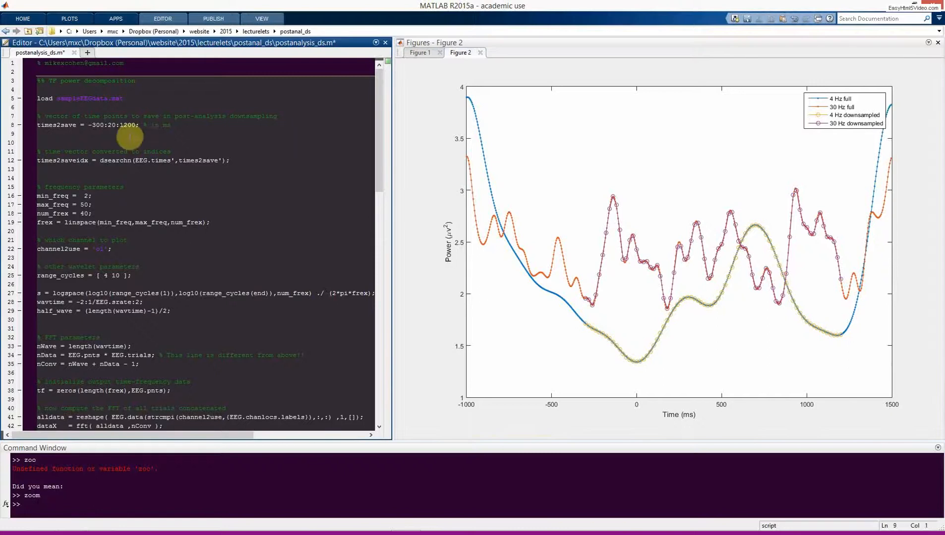
mouse_move(198, 142)
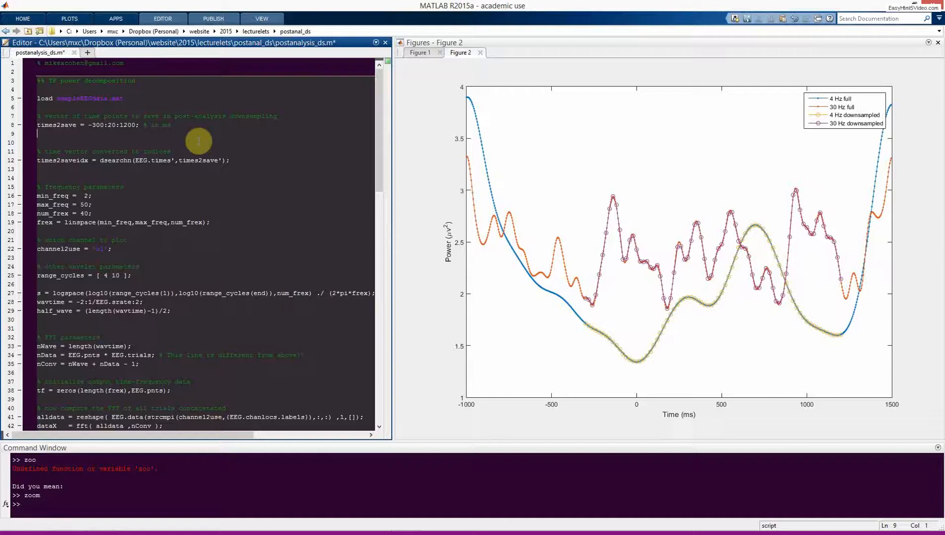
mouse_move(225, 135)
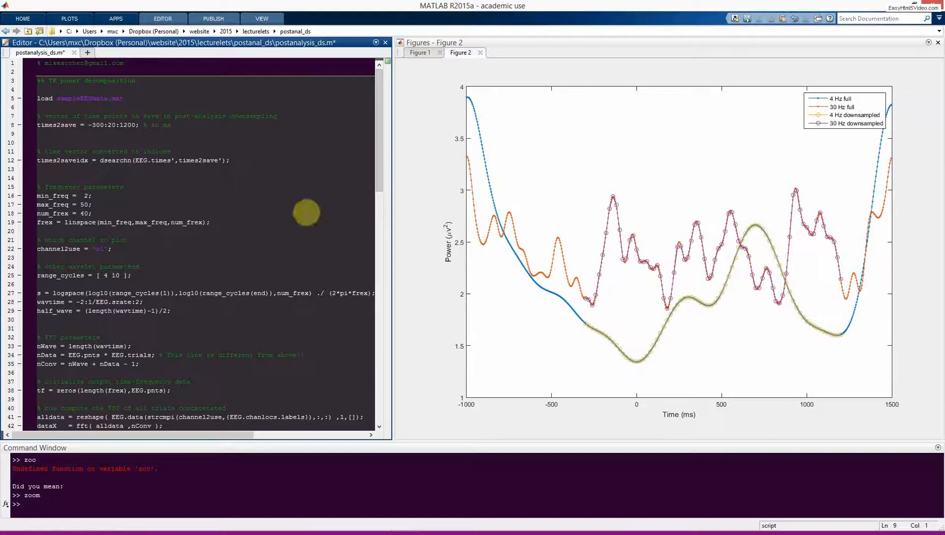
Initialize the tfds matrix in the real-analyses downsampling cell and highlight uses of times2saveidx.
scroll(down, 3)
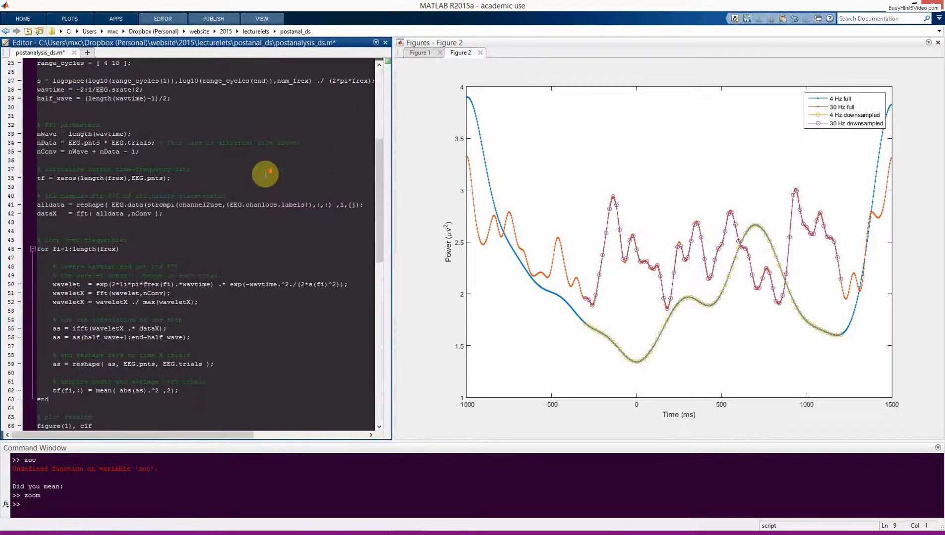
scroll(down, 3)
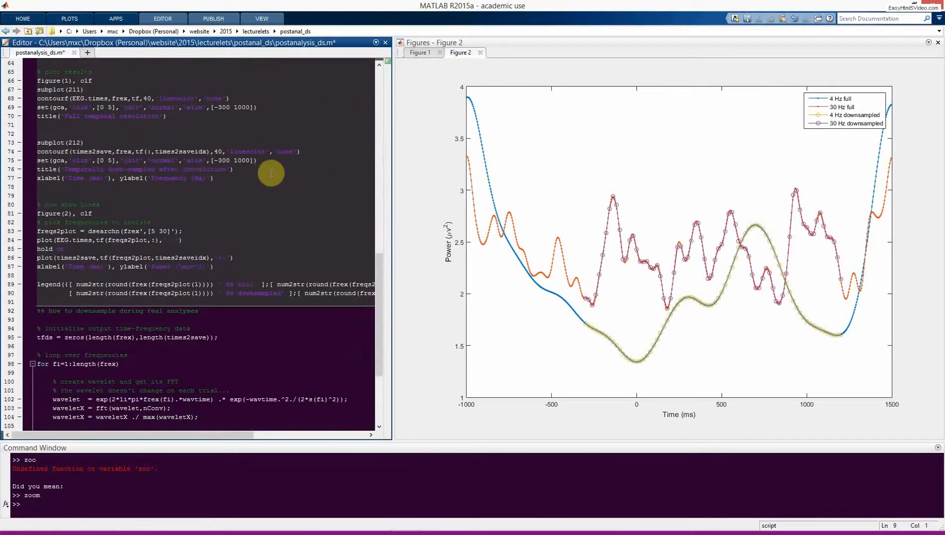
scroll(down, 3)
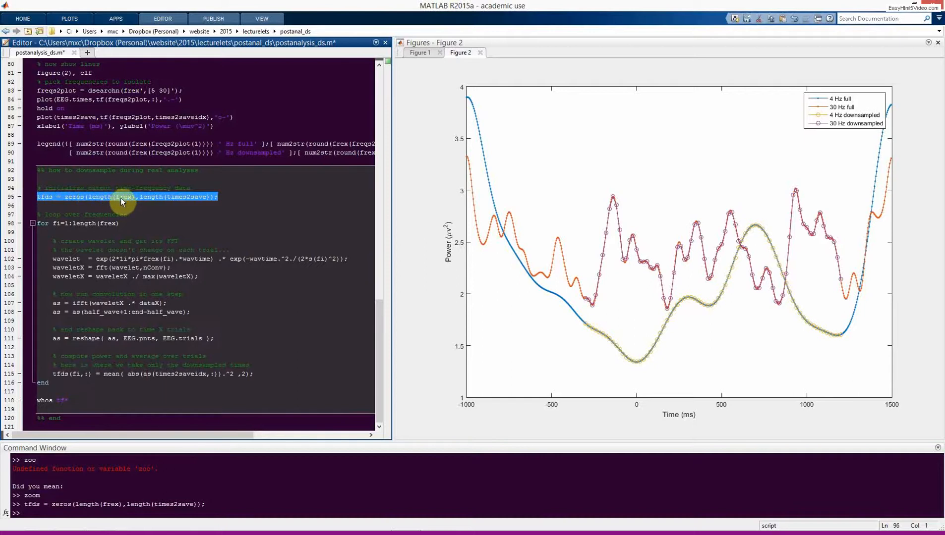
mouse_move(44, 196)
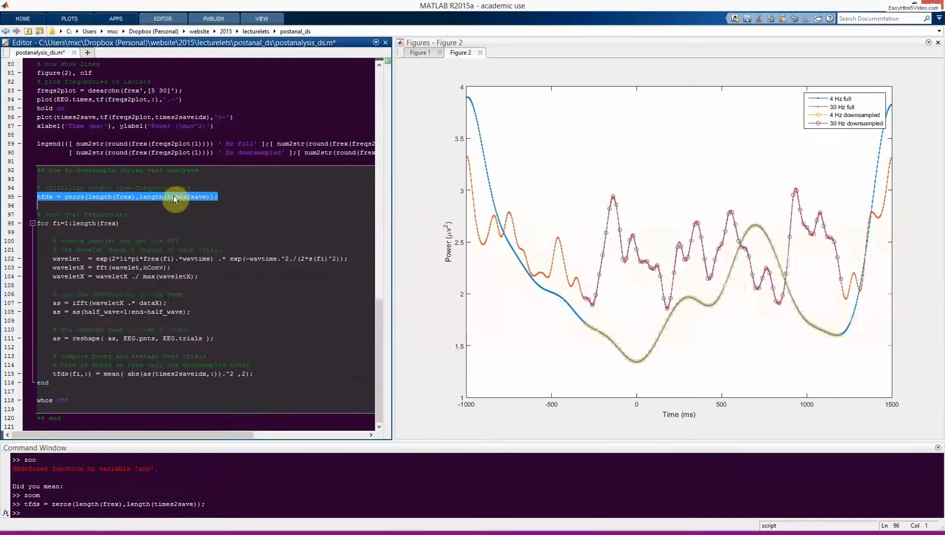
mouse_move(136, 385)
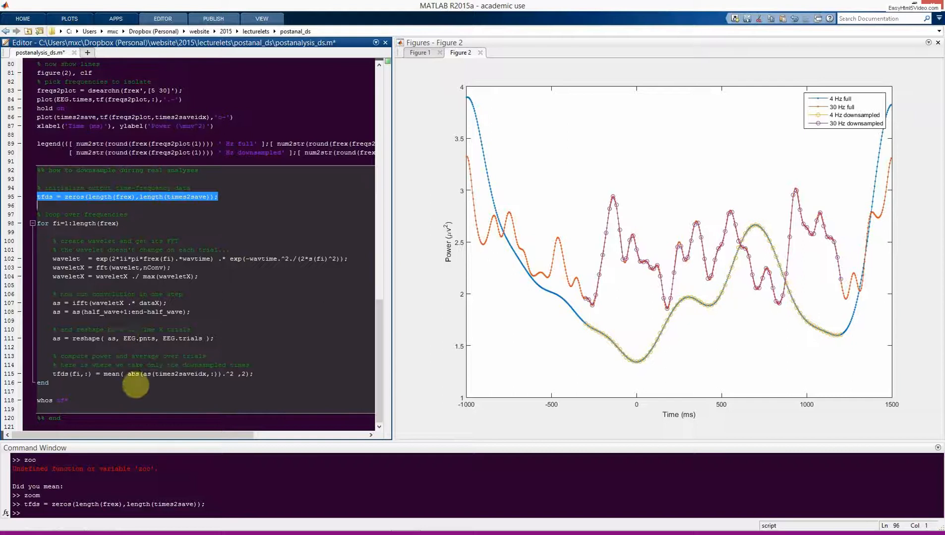
mouse_move(147, 373)
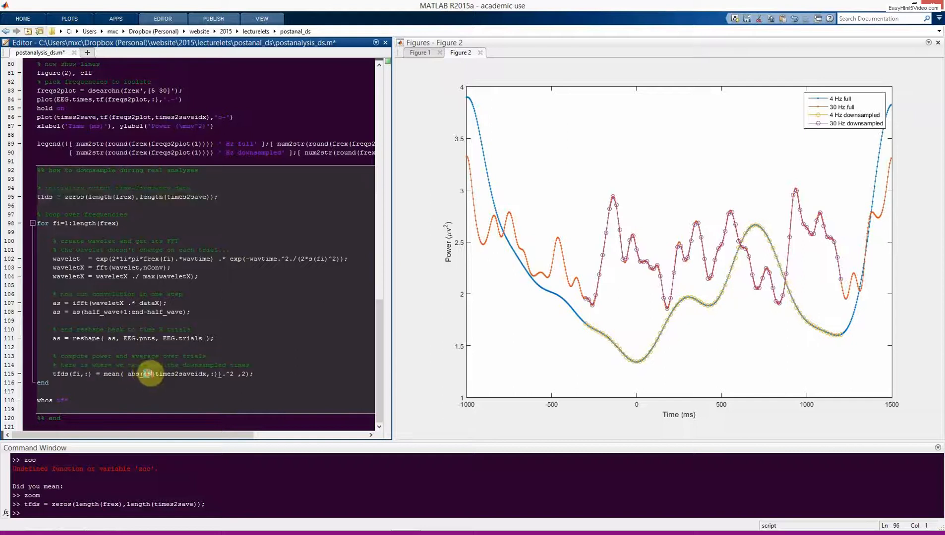
double_click(146, 374)
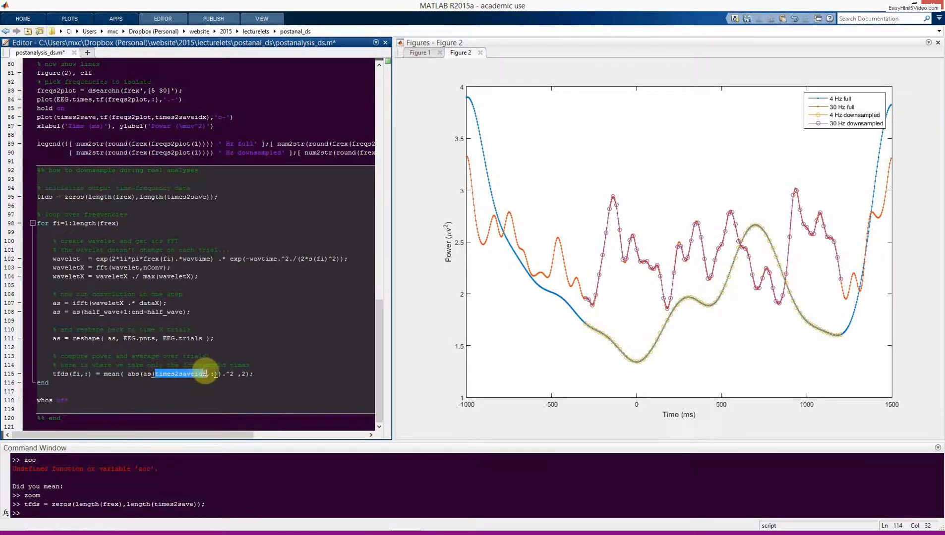
double_click(179, 373)
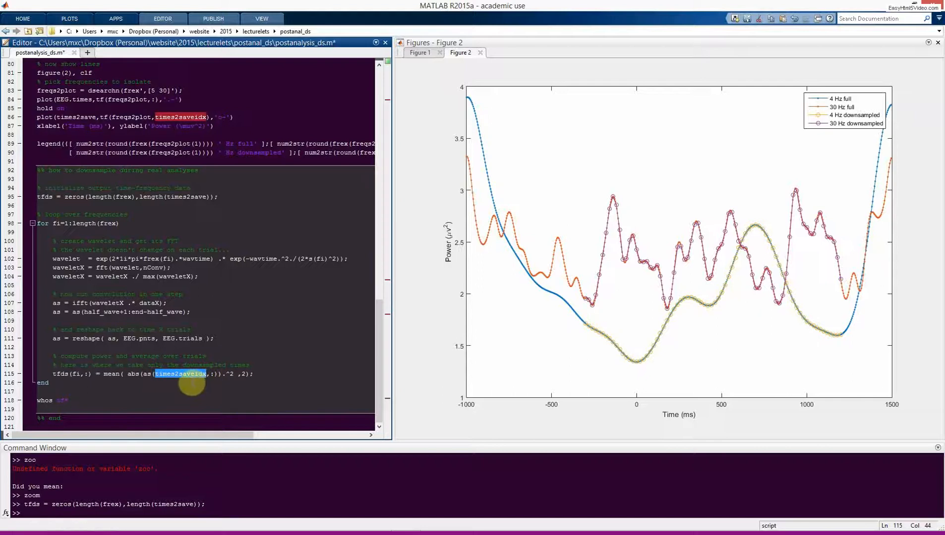
mouse_move(124, 352)
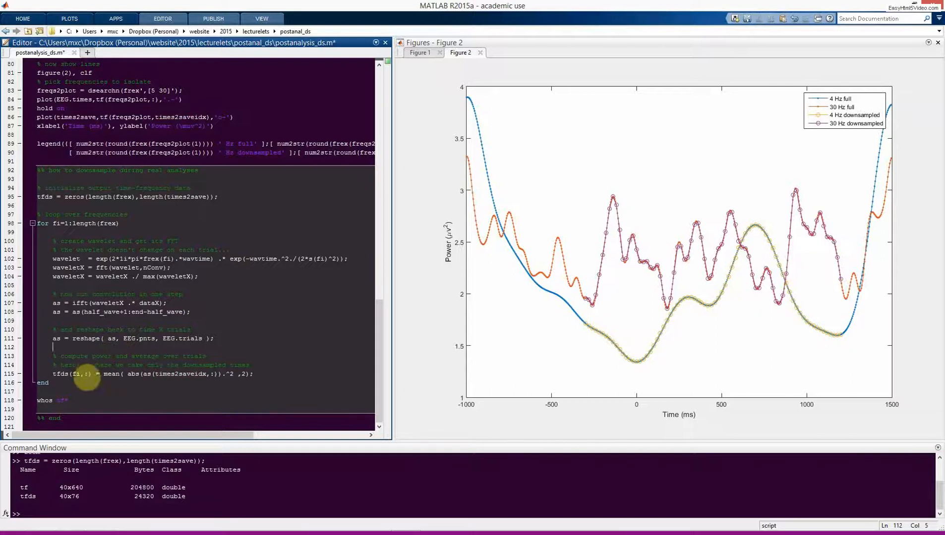
Evaluate 'whos tf*' to compare tf at 40x640 (204800 bytes) with tfds at 40x76 (24320 bytes).
double_click(54, 400)
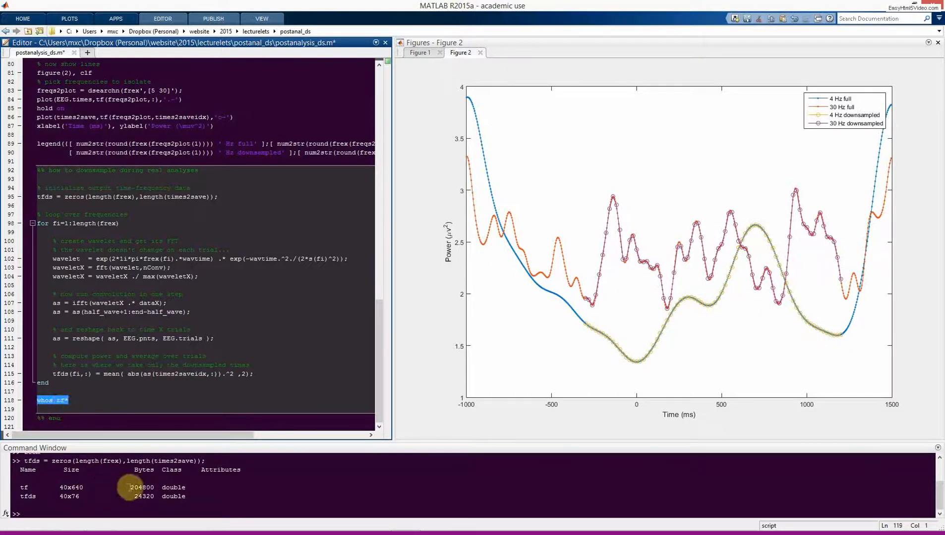
mouse_move(107, 498)
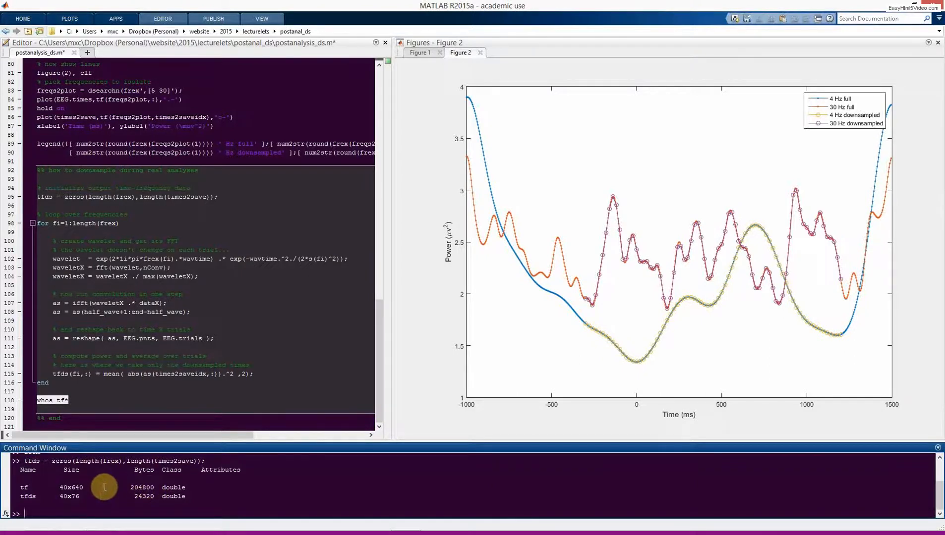
mouse_move(117, 485)
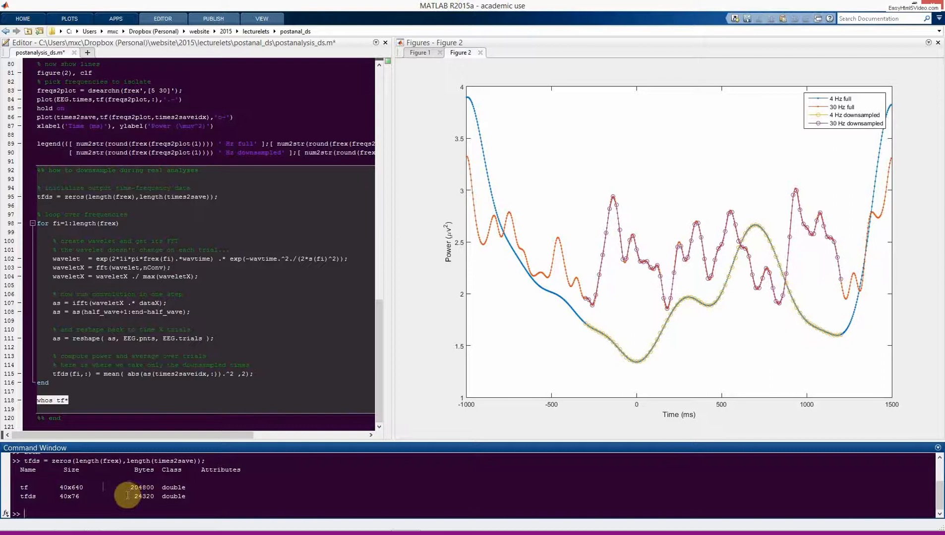
mouse_move(110, 494)
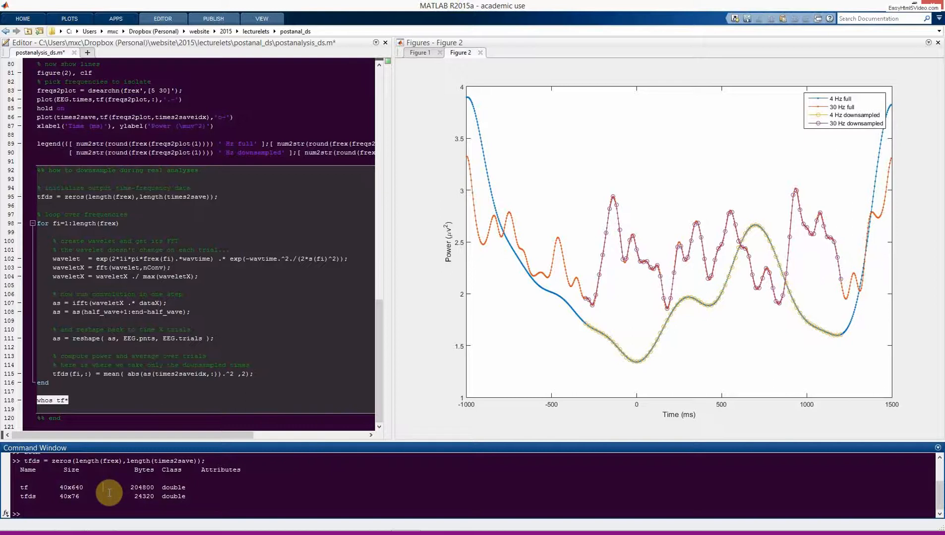
click(89, 486)
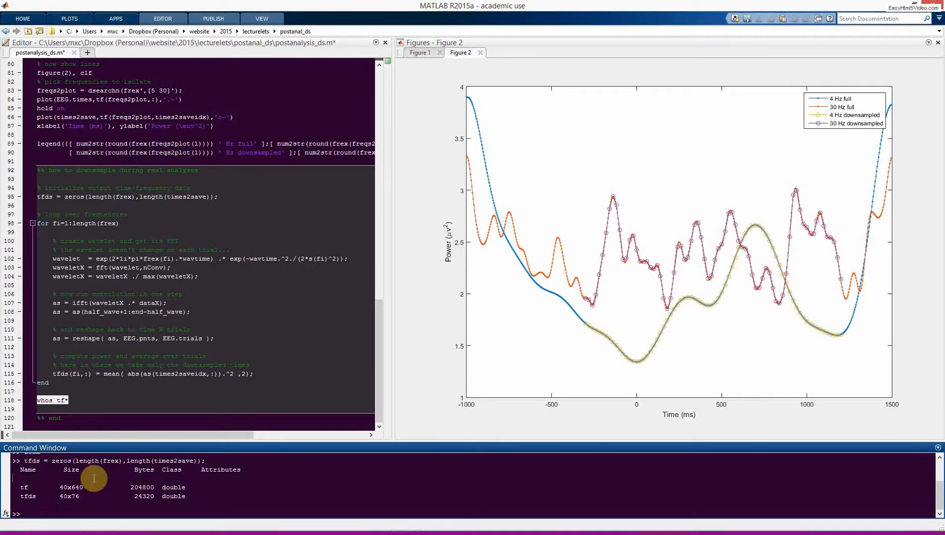
click(254, 373)
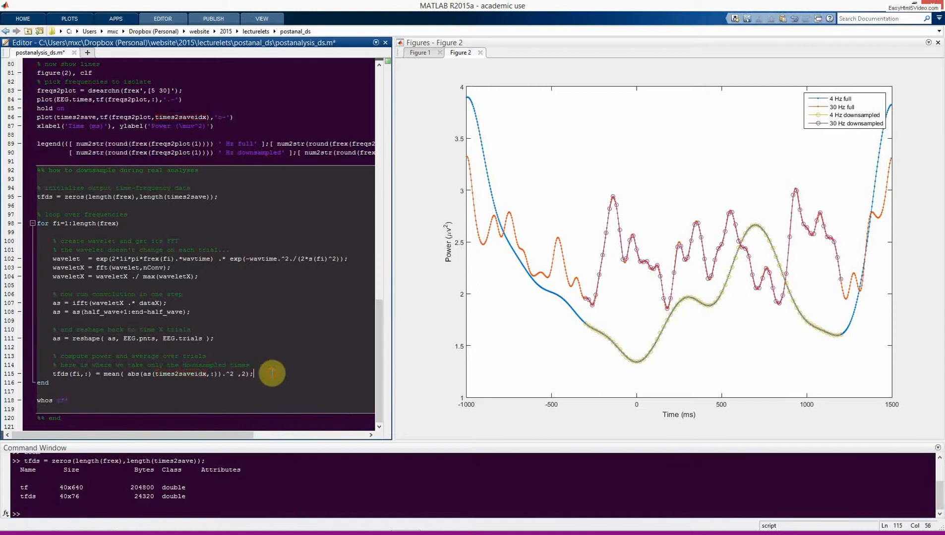